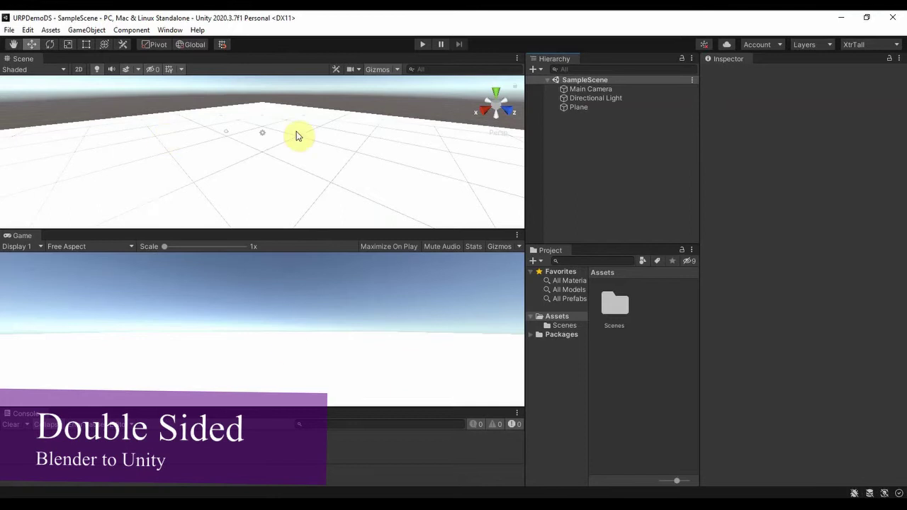
{"action": "mouse_move", "coordinate": [255, 125]}
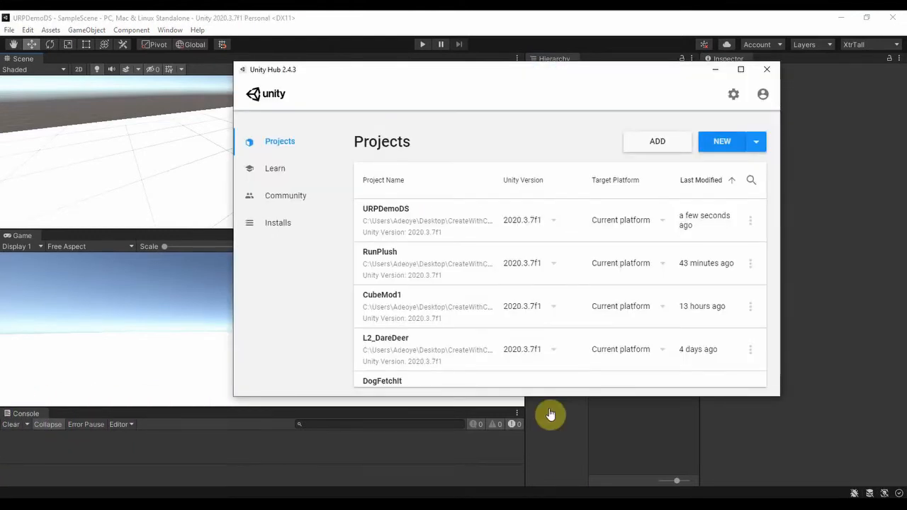
Start a new project from Unity Hub with the 3D template selected in the Create dialog
{"action": "left_click", "coordinate": [722, 141]}
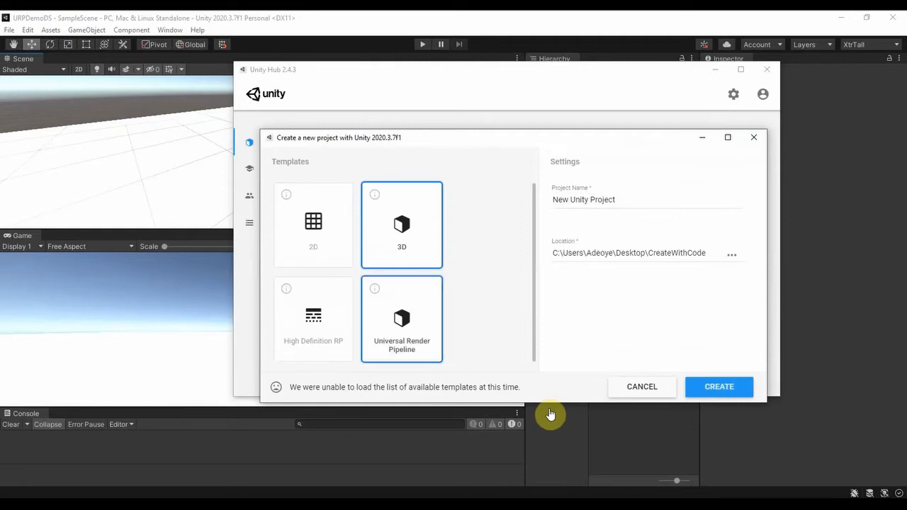
{"action": "left_click", "coordinate": [402, 224]}
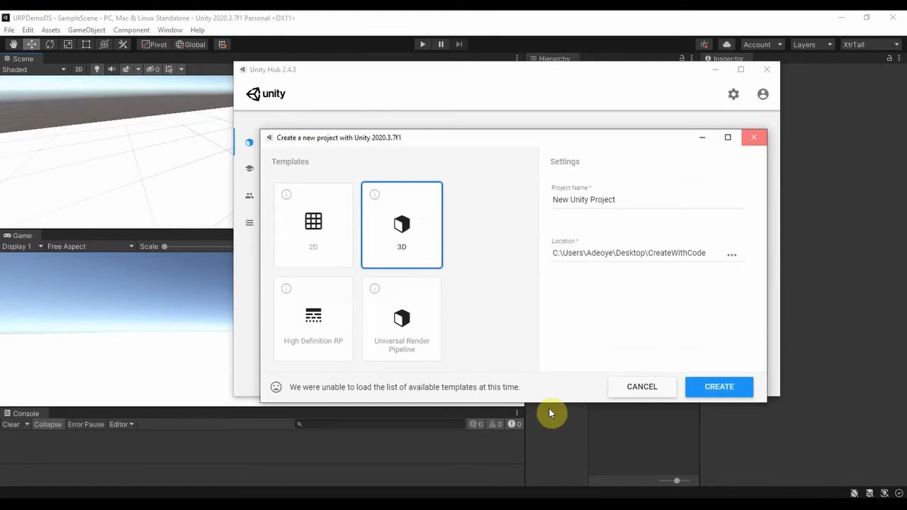
Verify in the Package Manager that Universal RP 10.4.0 is installed, then dismiss the listing
{"action": "left_click", "coordinate": [87, 30]}
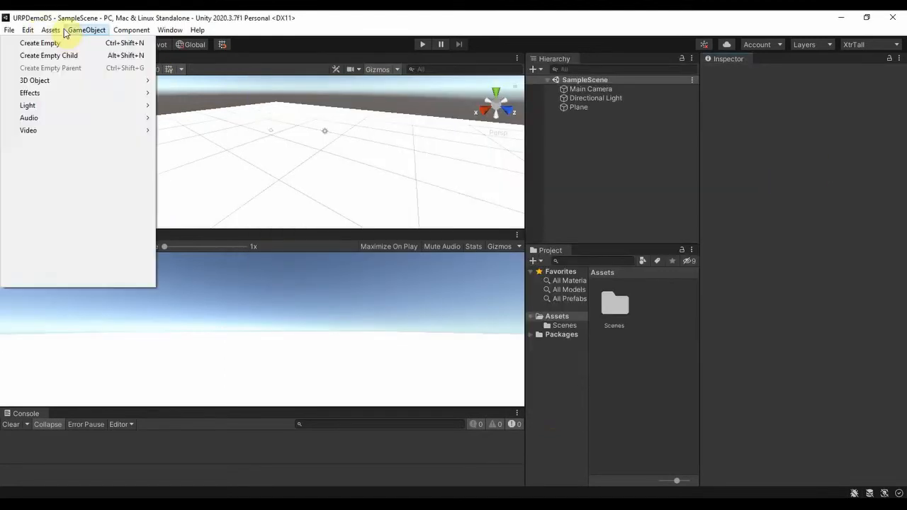
{"action": "left_click", "coordinate": [170, 30]}
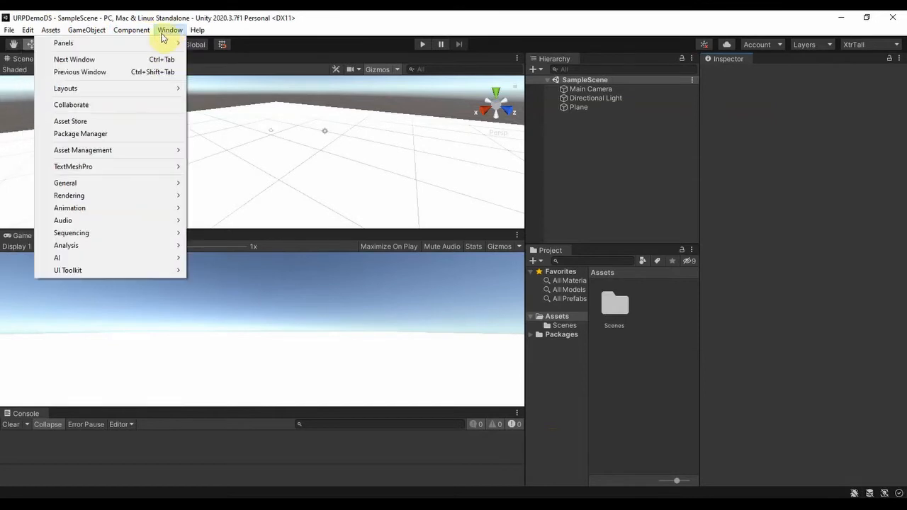
{"action": "left_click", "coordinate": [80, 133]}
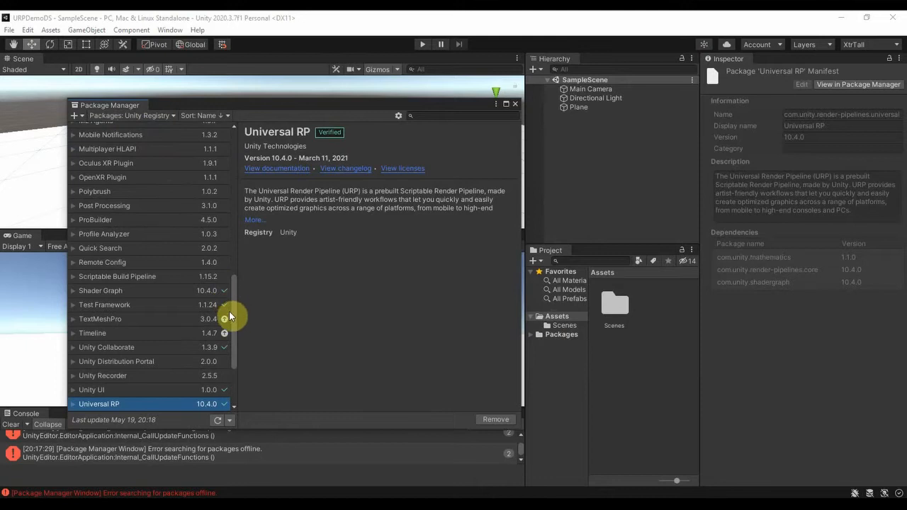
{"action": "scroll", "scroll_direction": "down", "scroll_amount": 3}
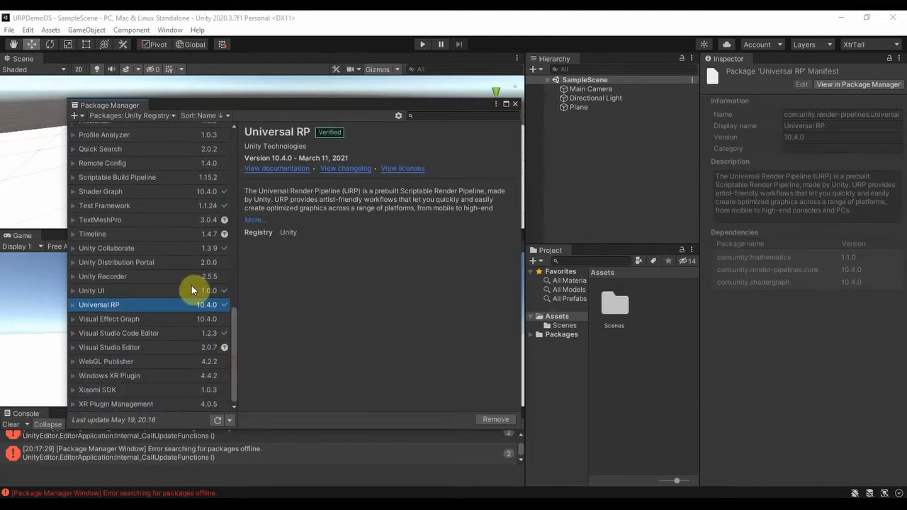
{"action": "mouse_move", "coordinate": [302, 363]}
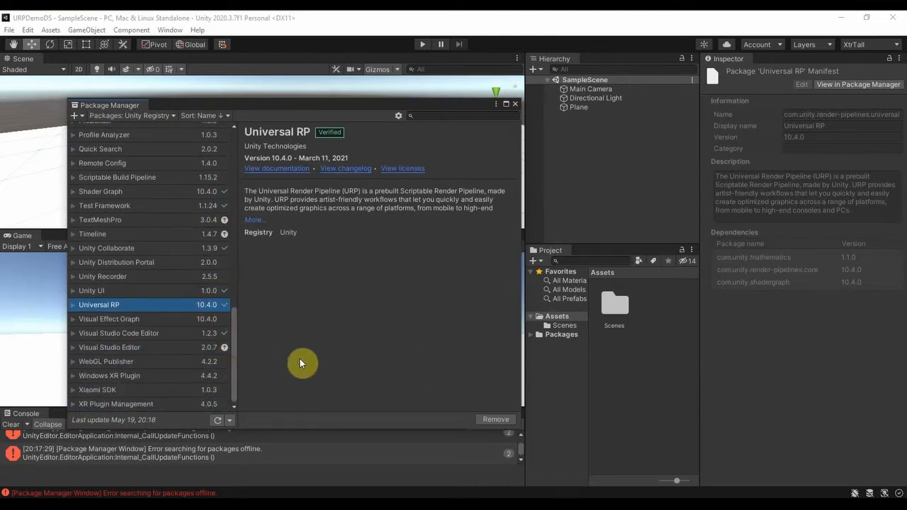
{"action": "mouse_move", "coordinate": [452, 151]}
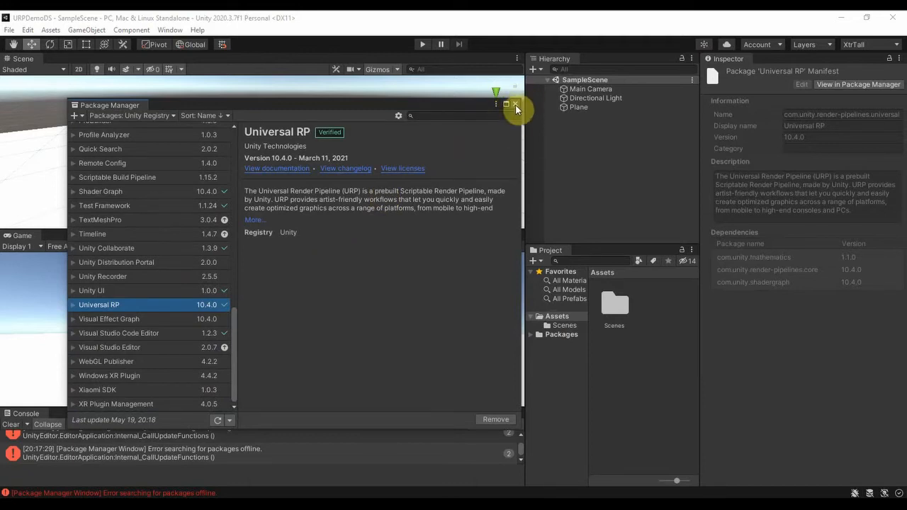
{"action": "left_click", "coordinate": [506, 105]}
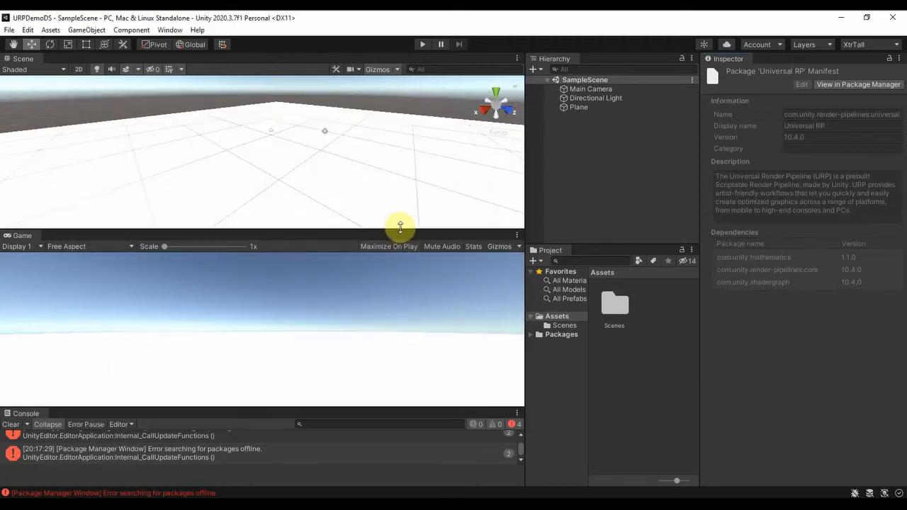
{"action": "mouse_move", "coordinate": [408, 226]}
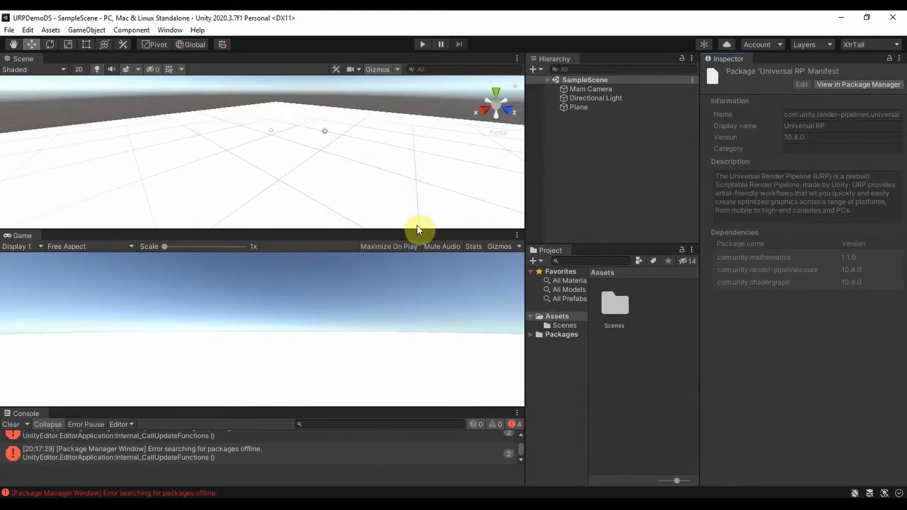
{"action": "mouse_move", "coordinate": [238, 227]}
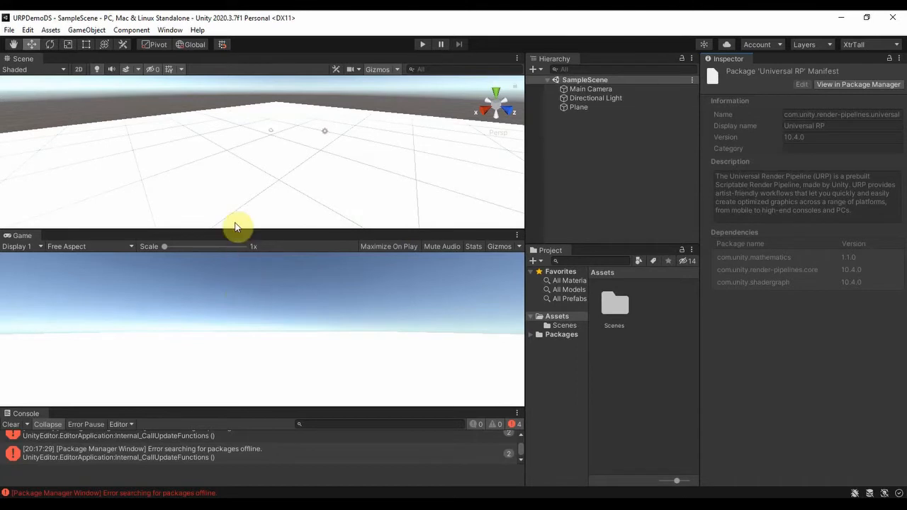
{"action": "mouse_move", "coordinate": [309, 278]}
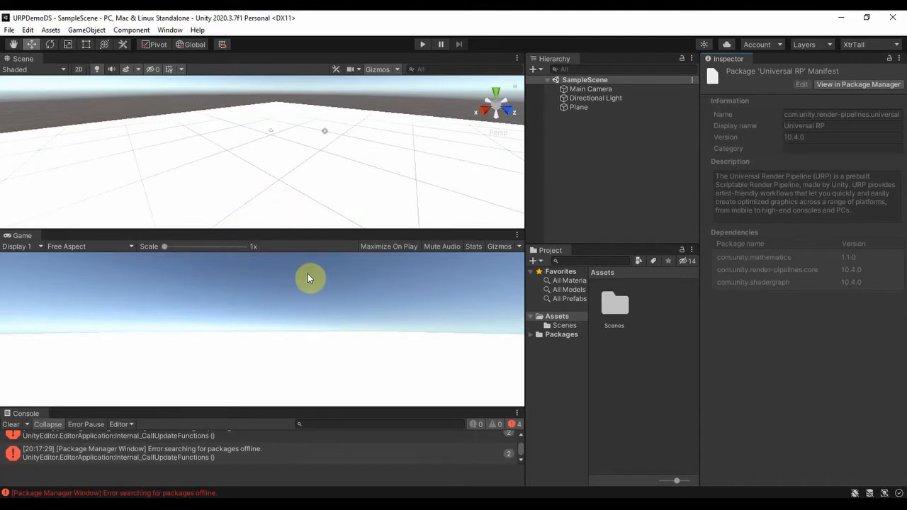
{"action": "mouse_move", "coordinate": [314, 274]}
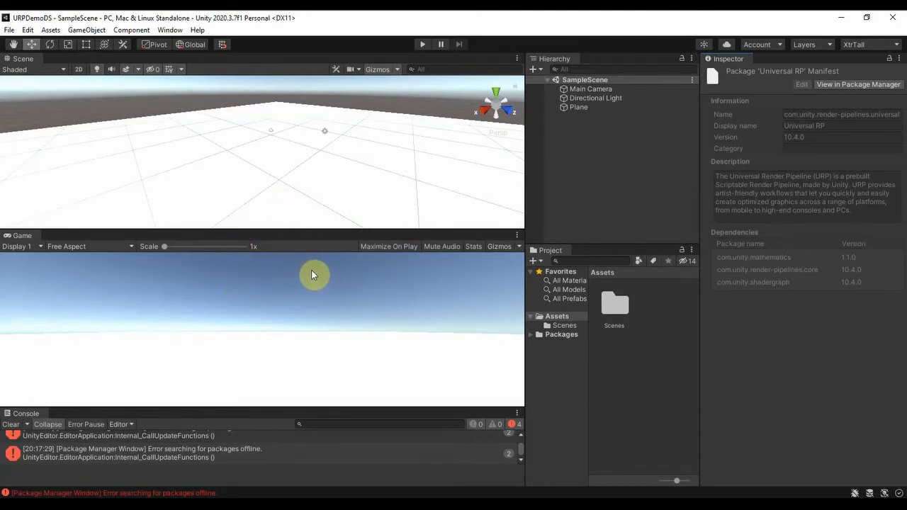
{"action": "mouse_move", "coordinate": [287, 168]}
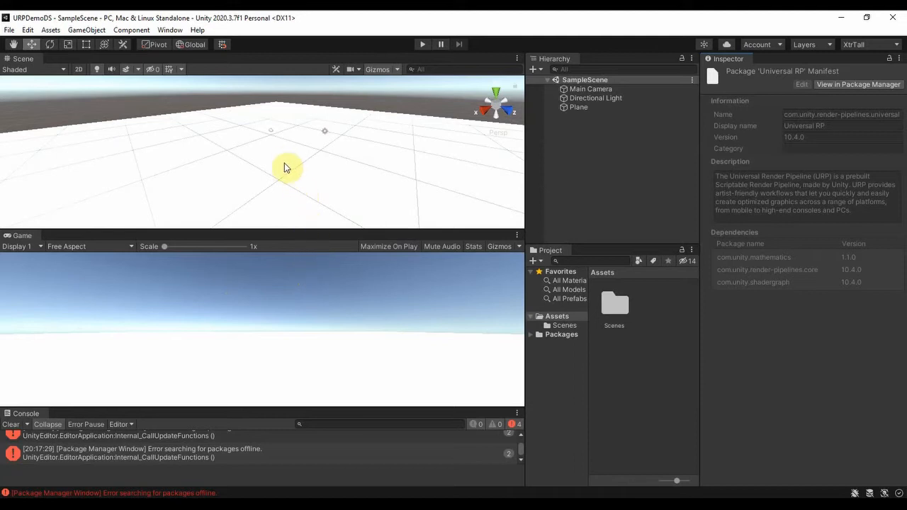
{"action": "mouse_move", "coordinate": [607, 353]}
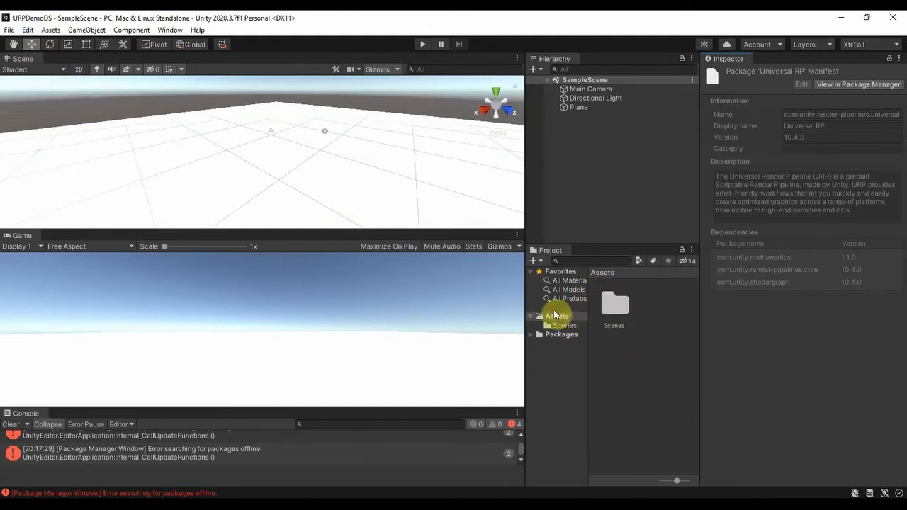
Create a Universal Render Pipeline Asset (Forward Renderer) in the Assets folder
{"action": "left_click", "coordinate": [557, 316]}
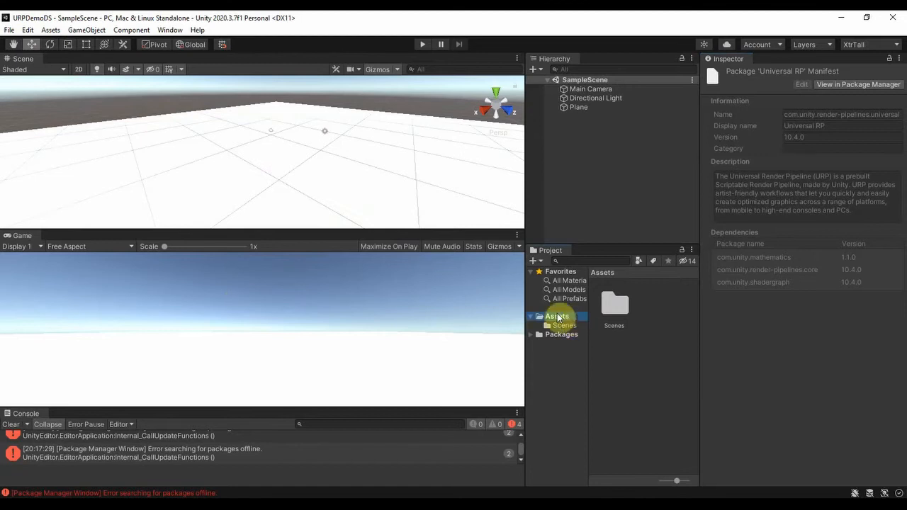
{"action": "right_click", "coordinate": [558, 315]}
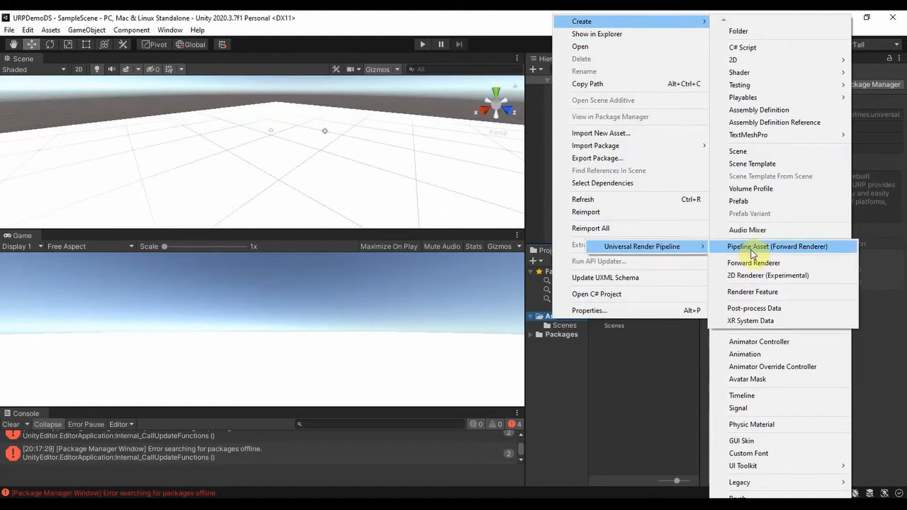
{"action": "left_click", "coordinate": [776, 247]}
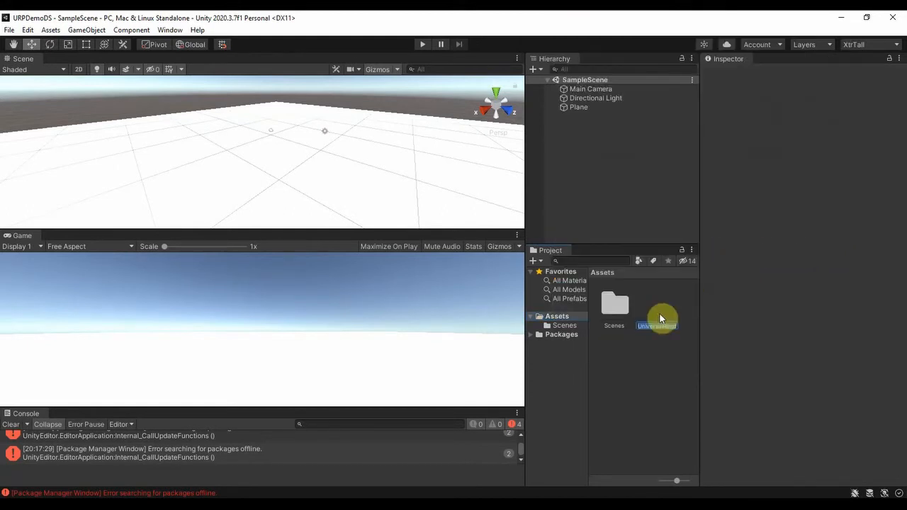
{"action": "mouse_move", "coordinate": [659, 318]}
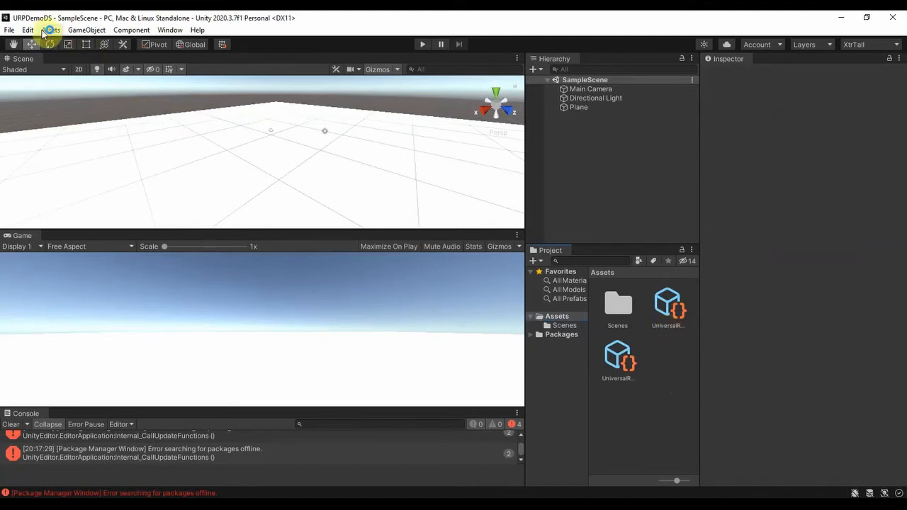
Assign UniversalRenderPipelineAsset as the Scriptable Render Pipeline in Project Settings > Graphics
{"action": "left_click", "coordinate": [28, 30]}
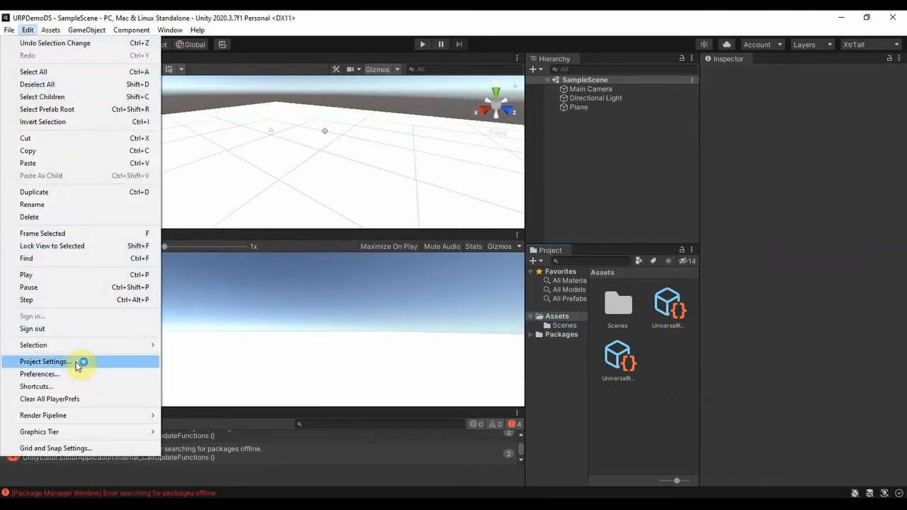
{"action": "left_click", "coordinate": [44, 362]}
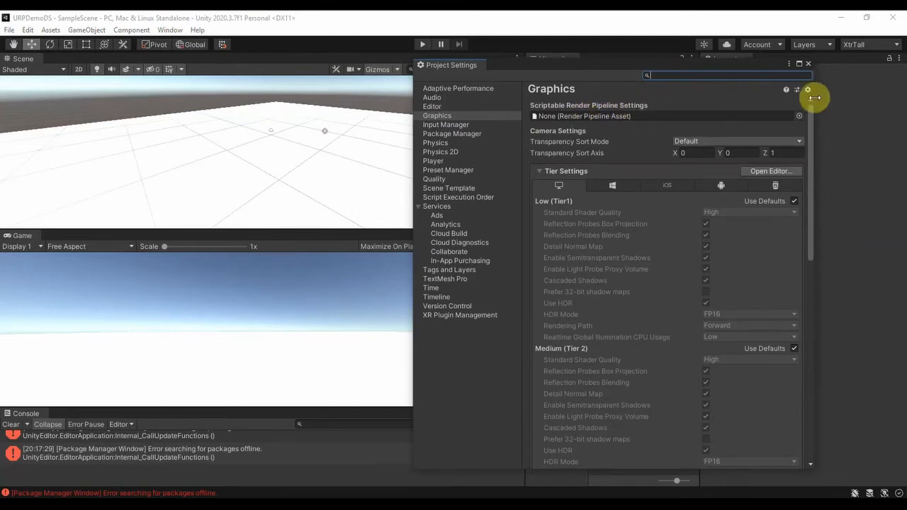
{"action": "mouse_move", "coordinate": [800, 120]}
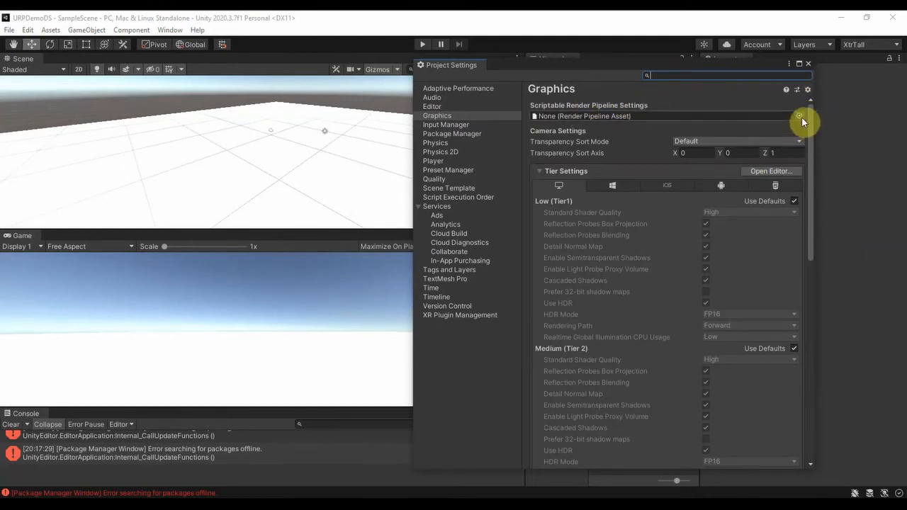
{"action": "left_click", "coordinate": [799, 116]}
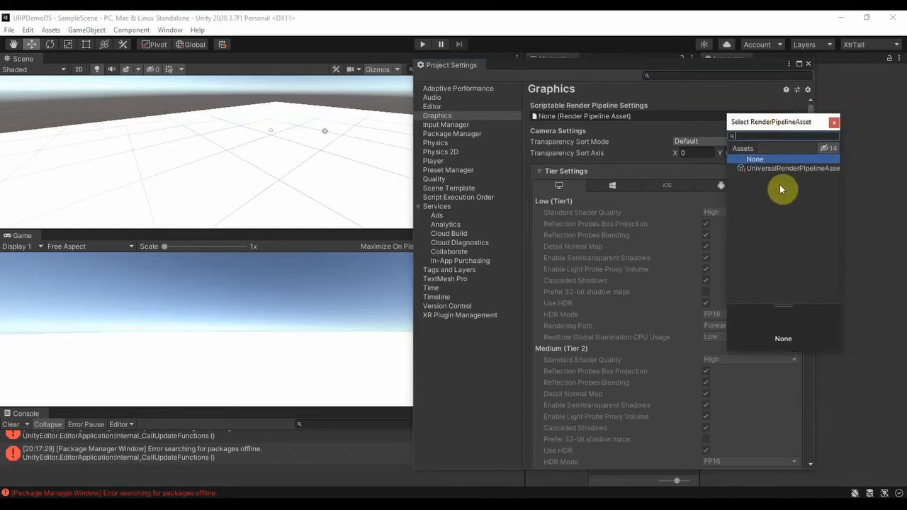
{"action": "mouse_move", "coordinate": [801, 173]}
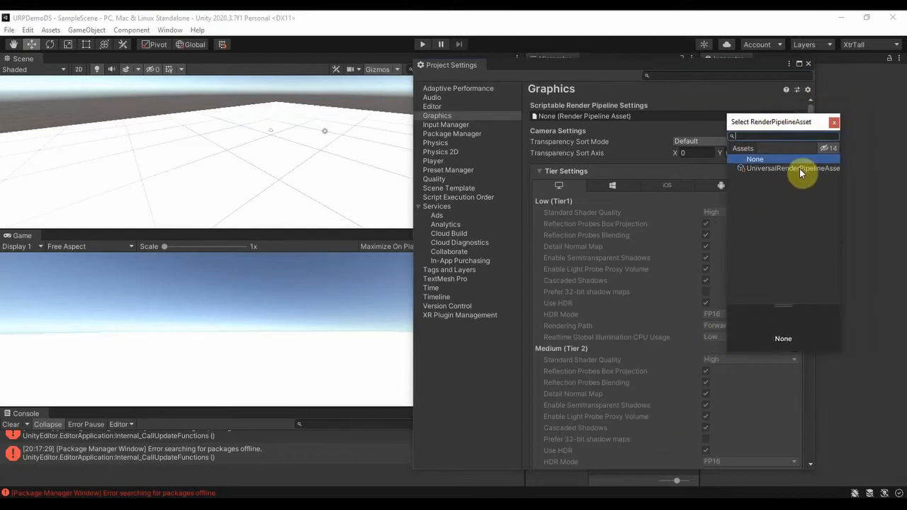
{"action": "left_click", "coordinate": [792, 167]}
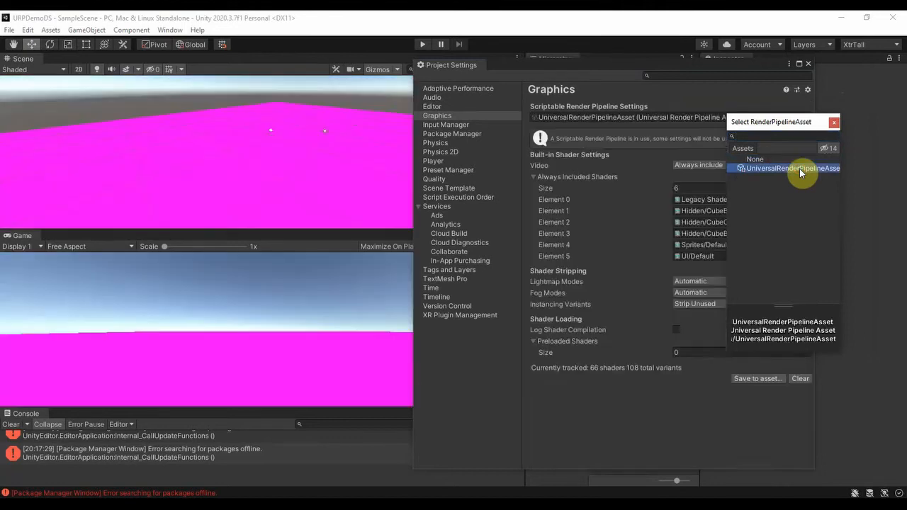
{"action": "left_click", "coordinate": [806, 164]}
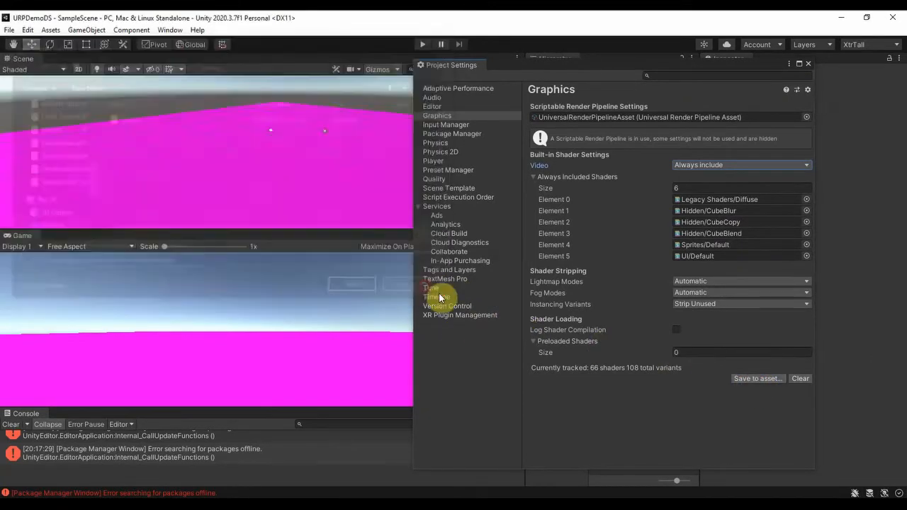
{"action": "left_click", "coordinate": [807, 64]}
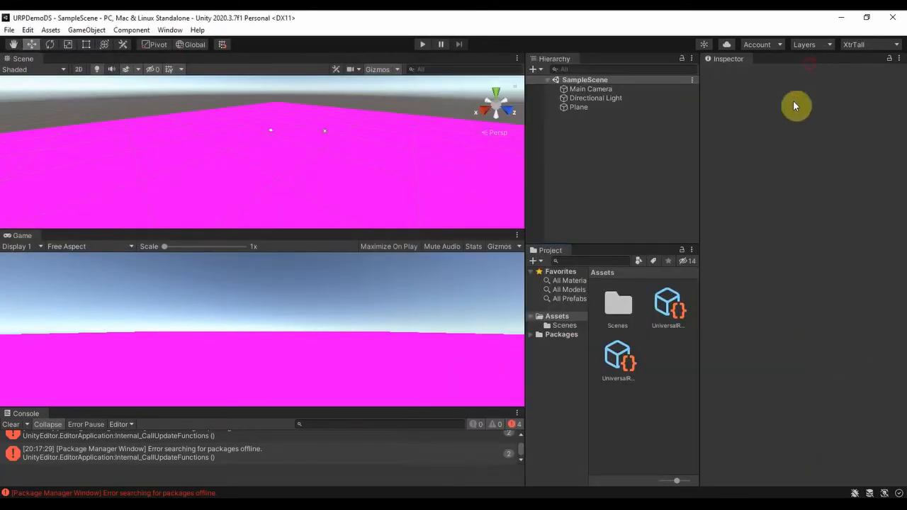
{"action": "mouse_move", "coordinate": [235, 236]}
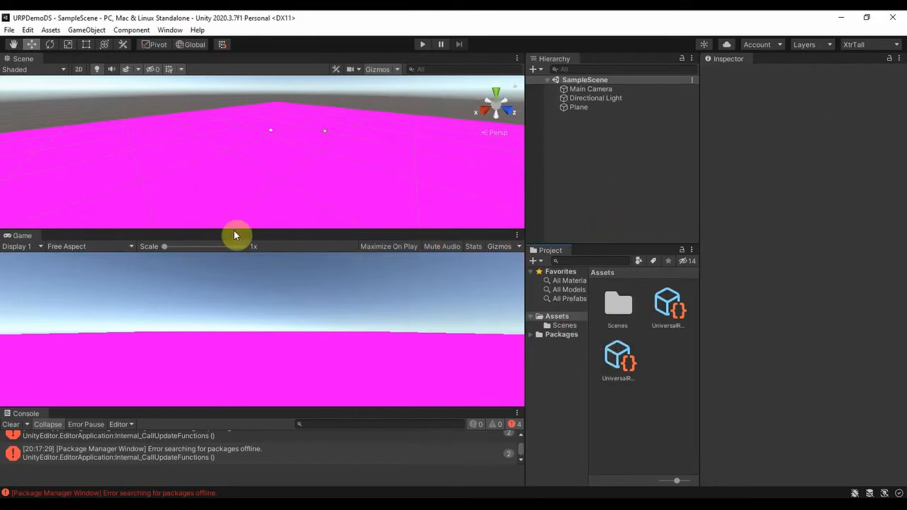
{"action": "mouse_move", "coordinate": [567, 124]}
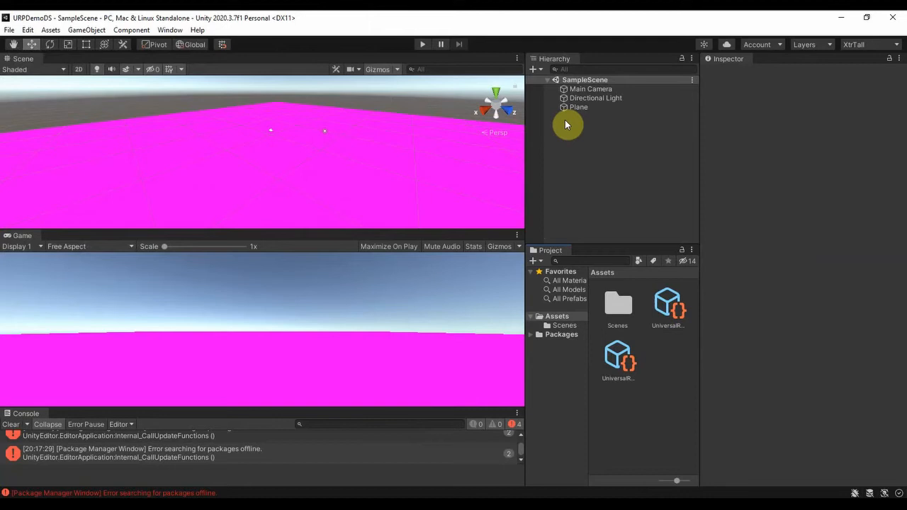
Create a new URP Lit material in Assets for the magenta Plane and inspect it
{"action": "left_click", "coordinate": [578, 108]}
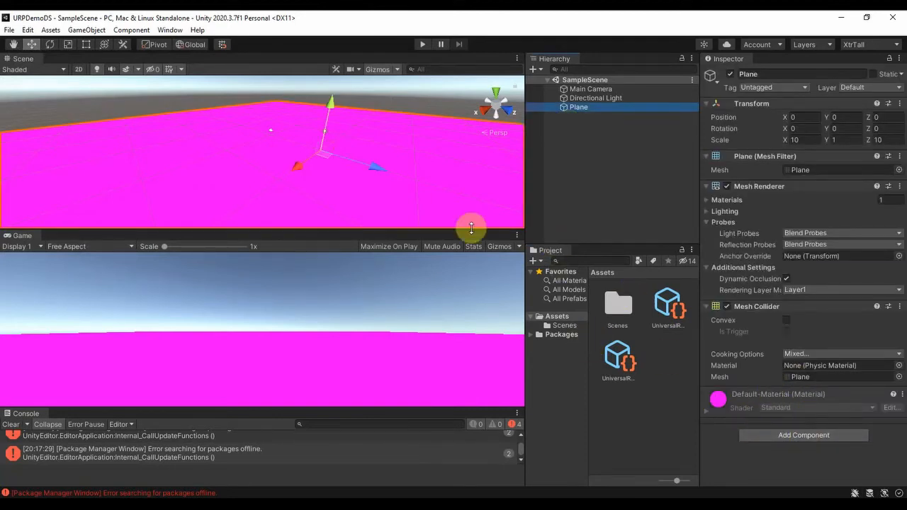
{"action": "mouse_move", "coordinate": [643, 413]}
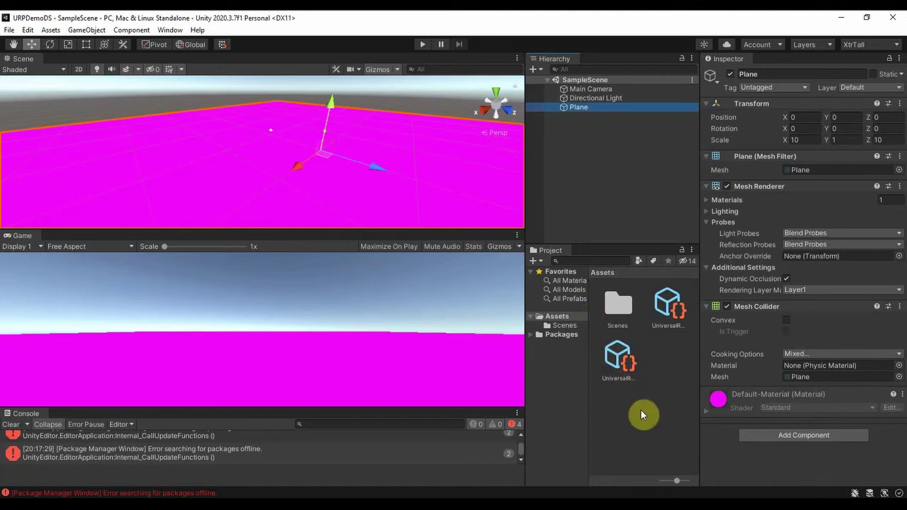
{"action": "right_click", "coordinate": [643, 413]}
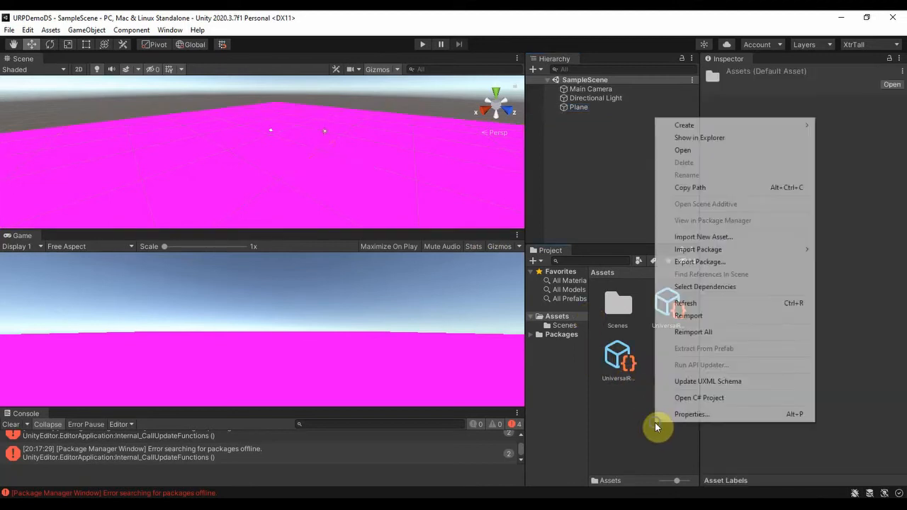
{"action": "left_click", "coordinate": [683, 124]}
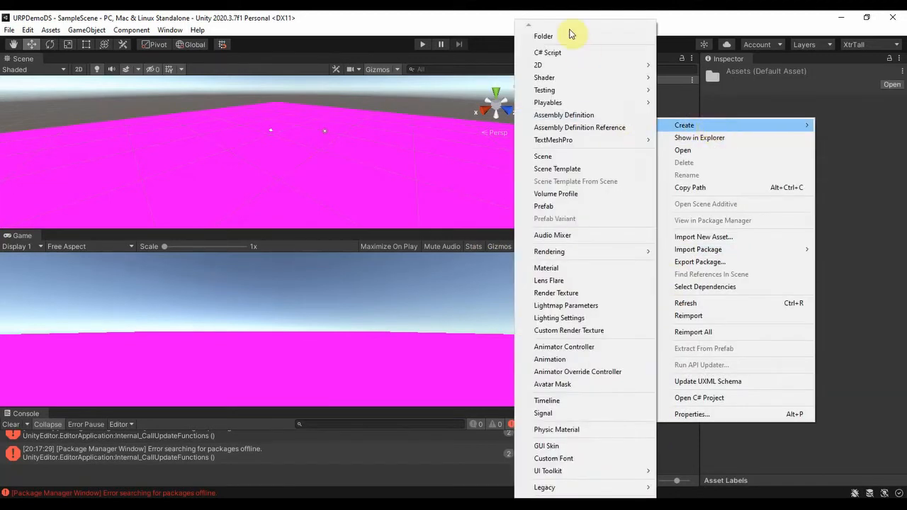
{"action": "left_click", "coordinate": [545, 266]}
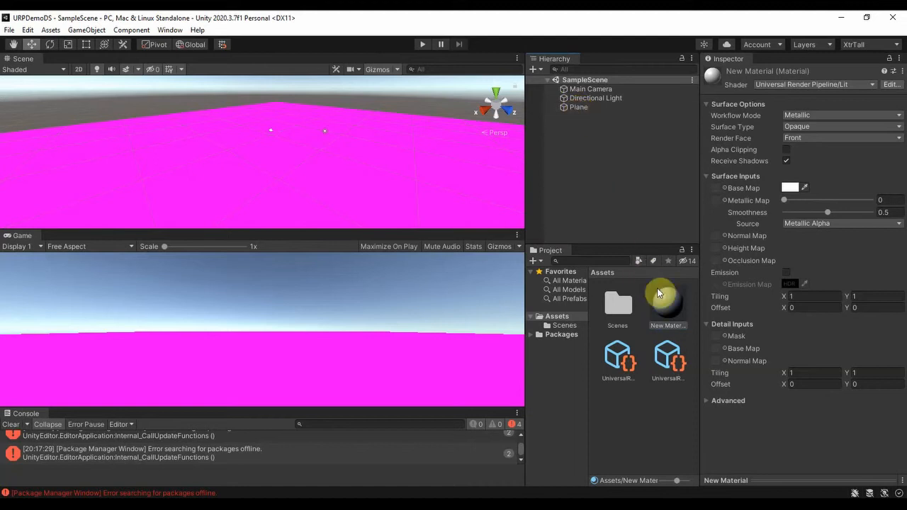
{"action": "left_click", "coordinate": [578, 108]}
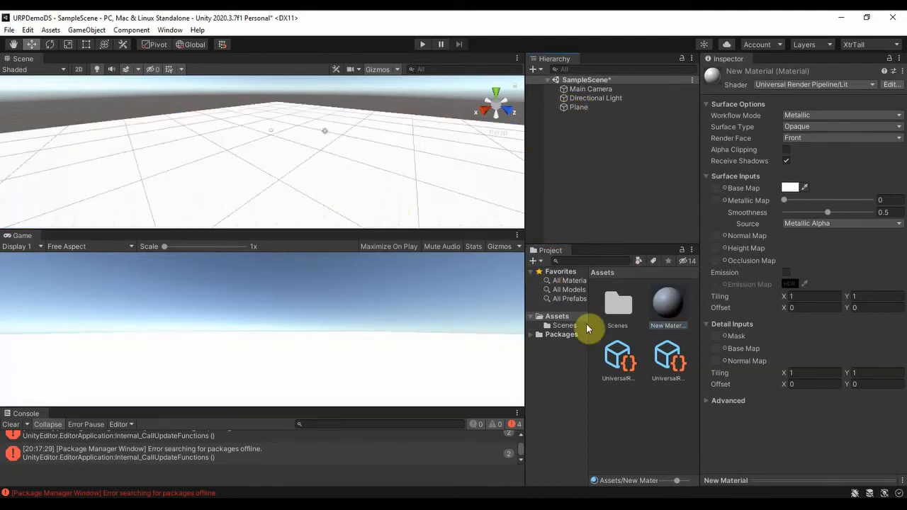
{"action": "mouse_move", "coordinate": [393, 272]}
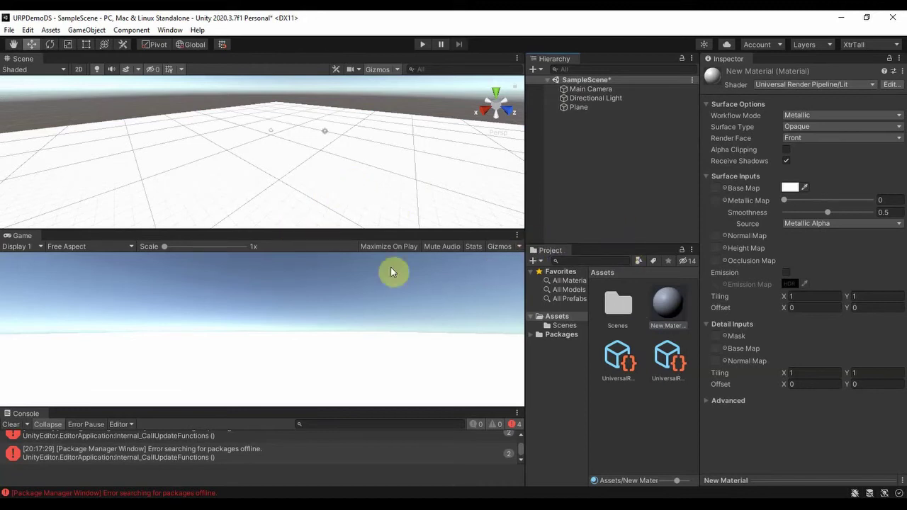
{"action": "mouse_move", "coordinate": [547, 476]}
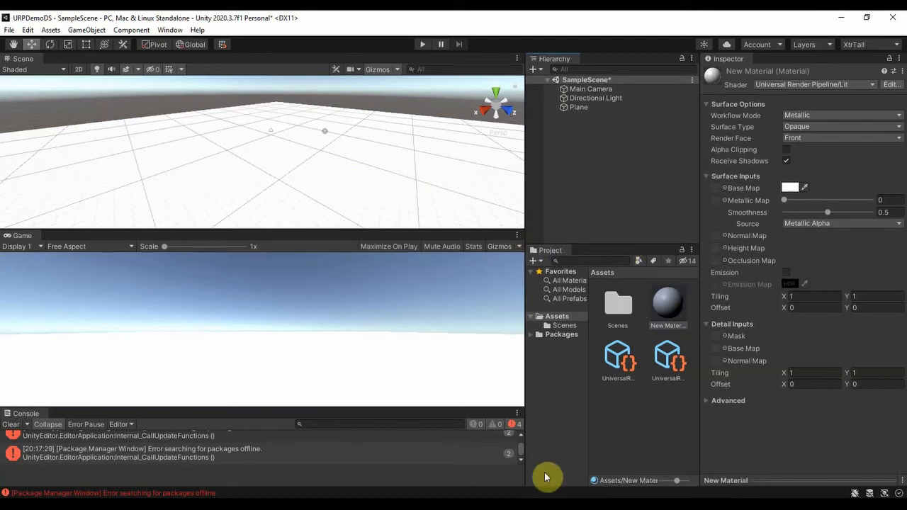
Switch to Blender and start an FBX (.fbx) export of the character as yum.fbx
{"action": "key", "text": "alt+tab"}
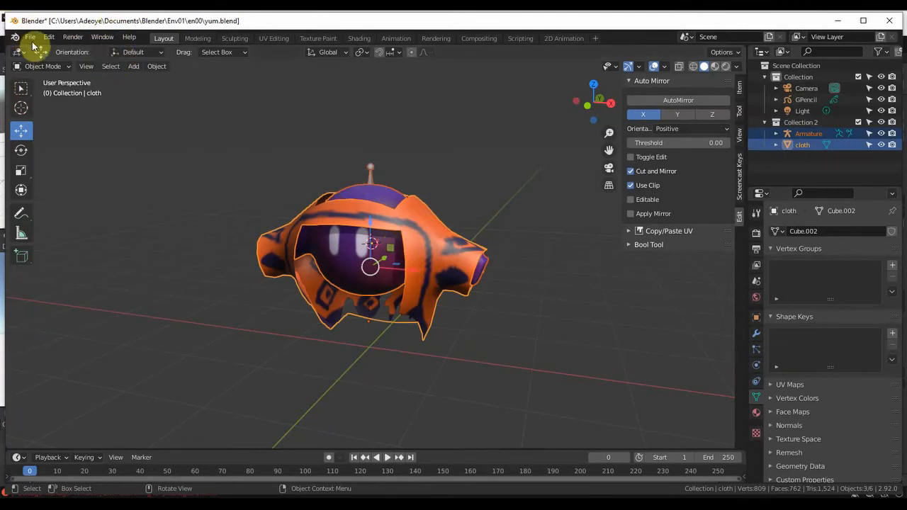
{"action": "left_click", "coordinate": [31, 37]}
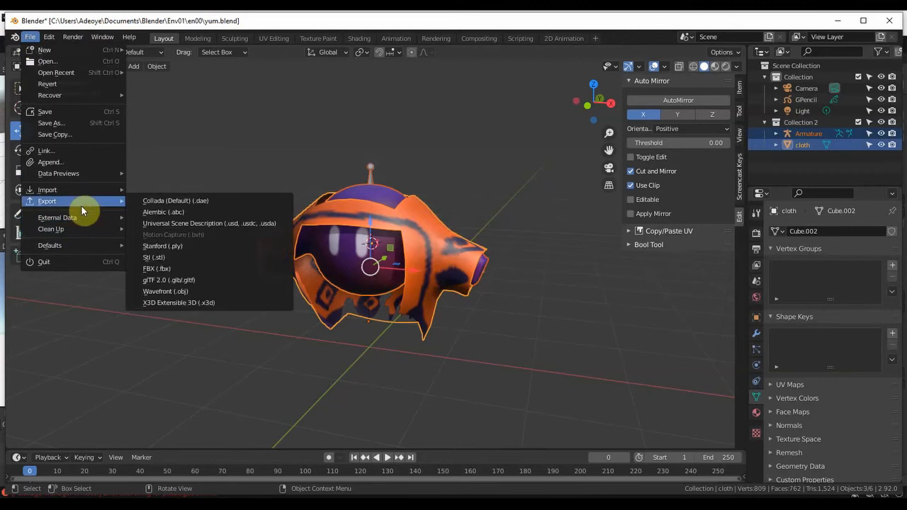
{"action": "mouse_move", "coordinate": [156, 269]}
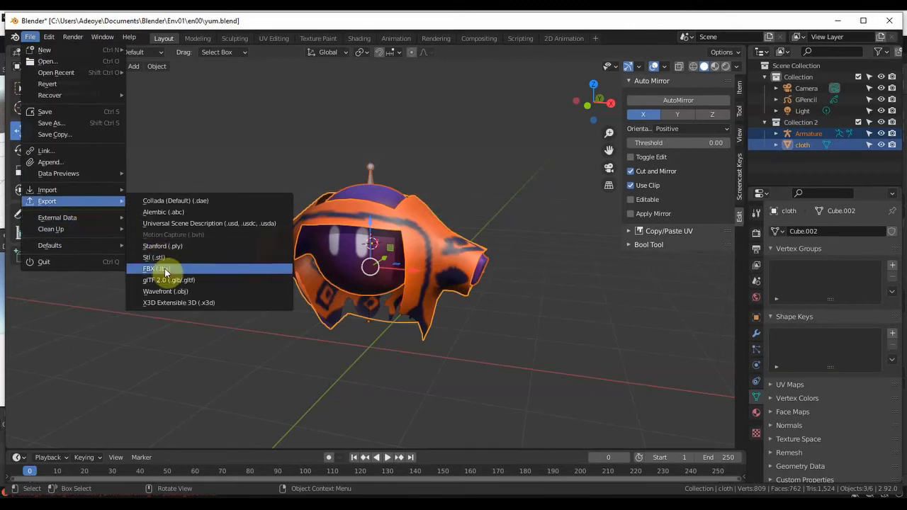
{"action": "left_click", "coordinate": [150, 269]}
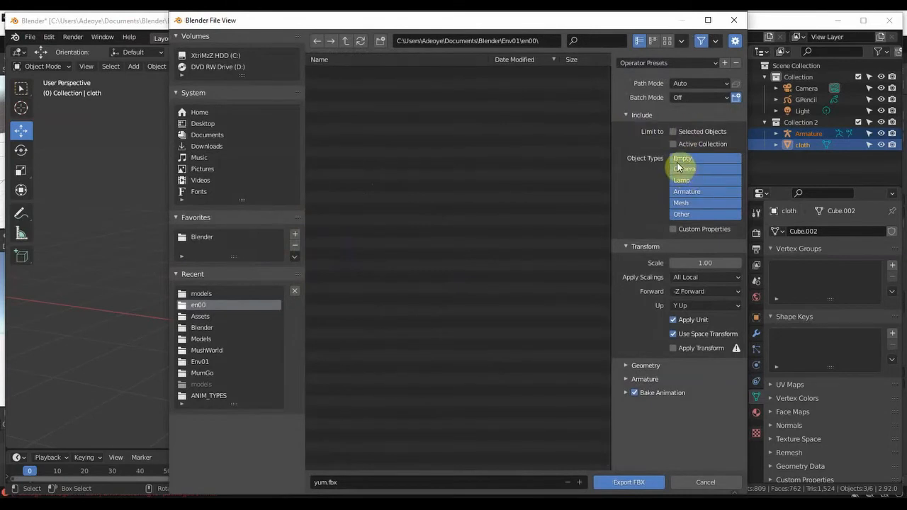
Limit export to selected Armature/Mesh/Other objects with Apply Scaling set to FBX Units Scale
{"action": "left_click", "coordinate": [672, 131]}
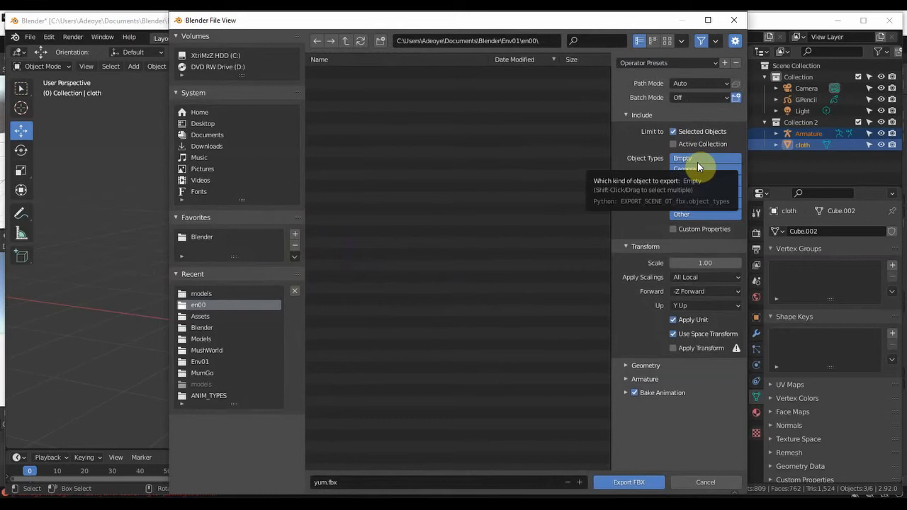
{"action": "left_click", "coordinate": [705, 159]}
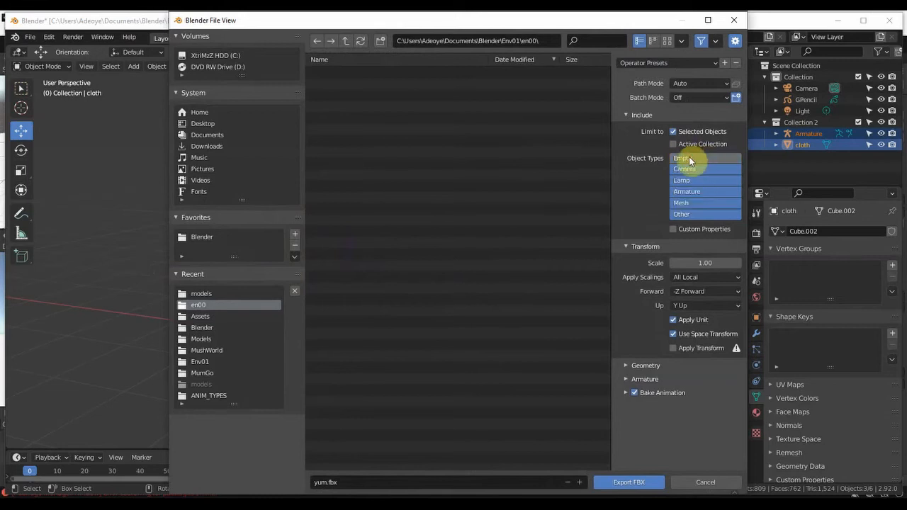
{"action": "mouse_move", "coordinate": [701, 186]}
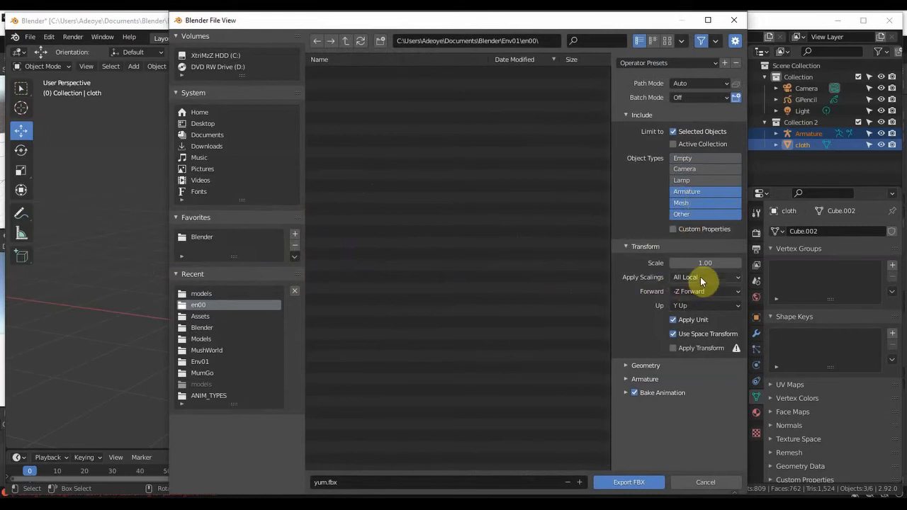
{"action": "left_click", "coordinate": [705, 277]}
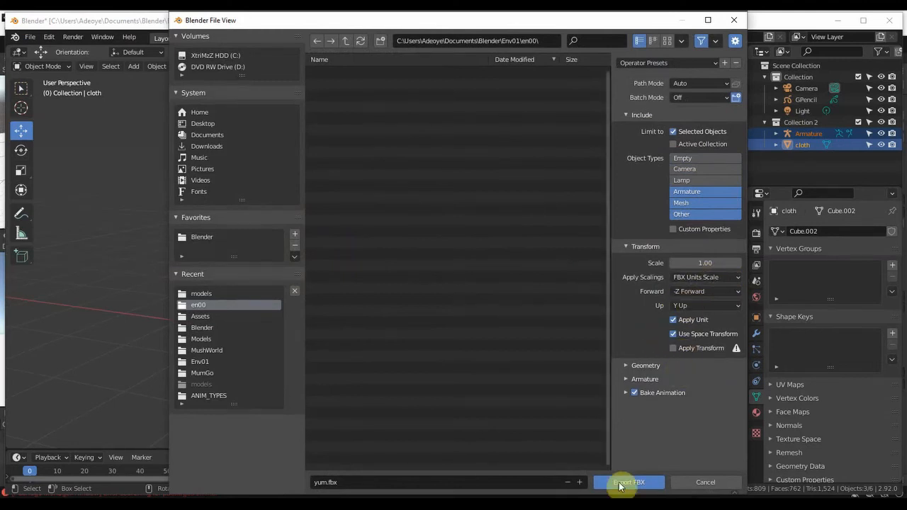
{"action": "mouse_move", "coordinate": [258, 356]}
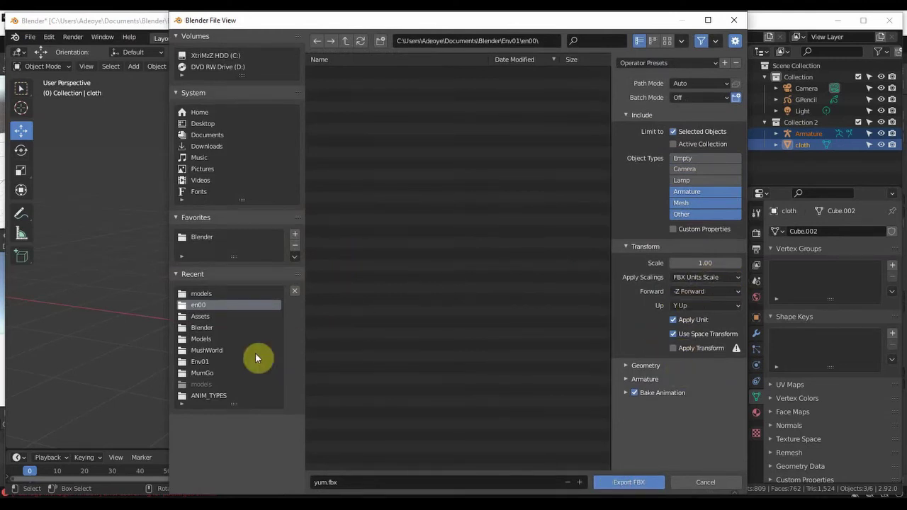
{"action": "mouse_move", "coordinate": [248, 278]}
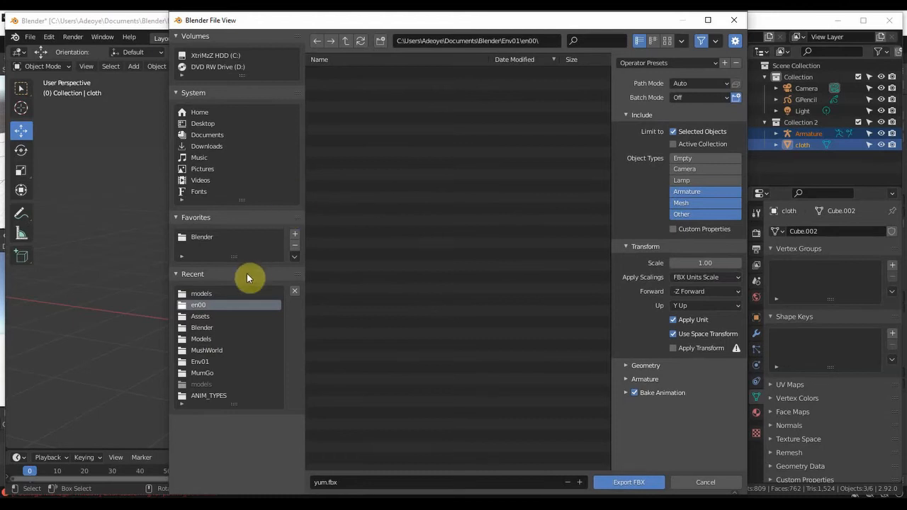
{"action": "mouse_move", "coordinate": [559, 82]}
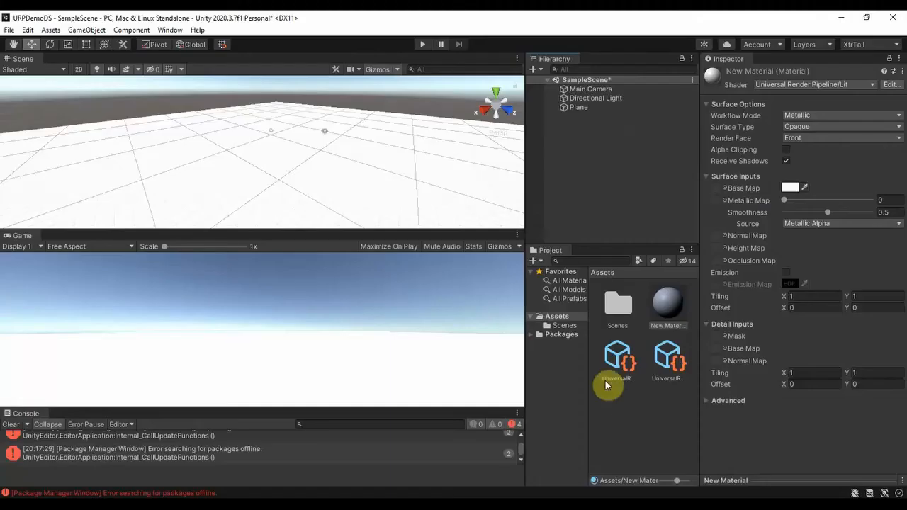
Reveal the project's Assets folder in File Explorer to locate the URPDemoDS path
{"action": "right_click", "coordinate": [608, 385]}
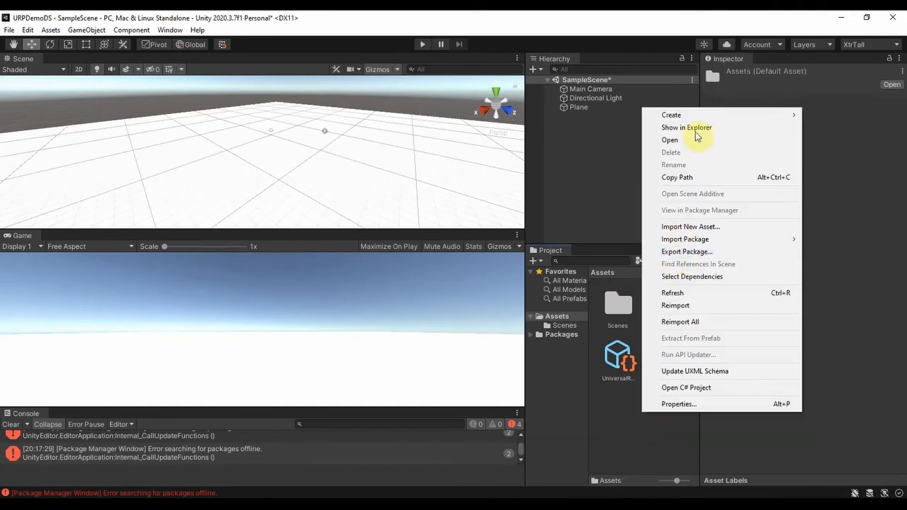
{"action": "left_click", "coordinate": [686, 127]}
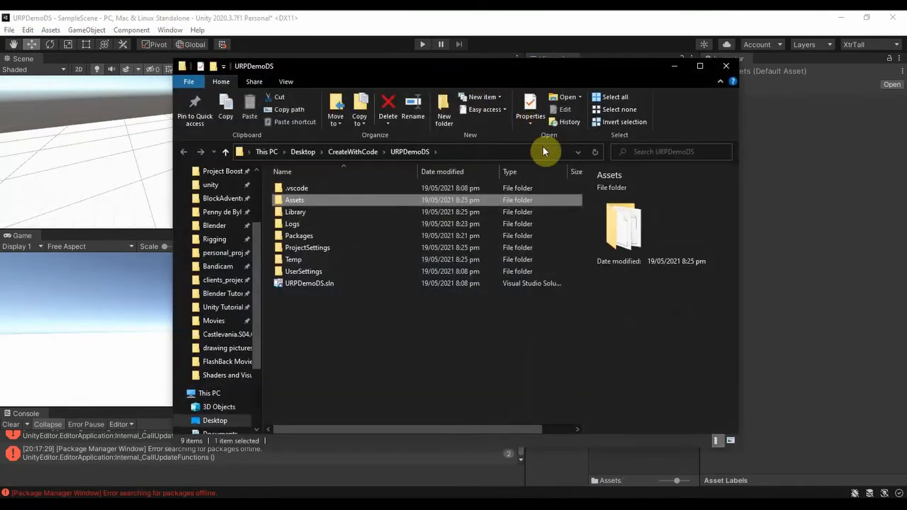
{"action": "left_click", "coordinate": [397, 151]}
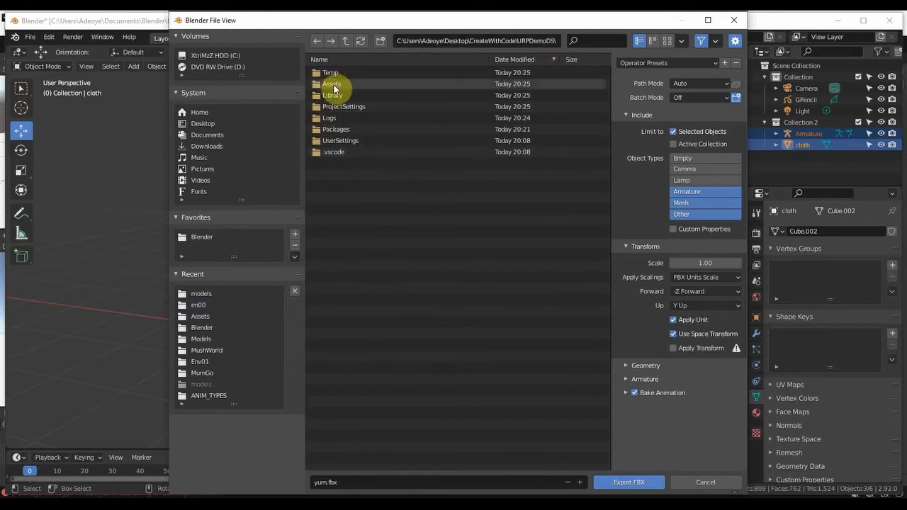
Export the character as yum.fbx into the Unity project's Assets folder
{"action": "double_click", "coordinate": [332, 83]}
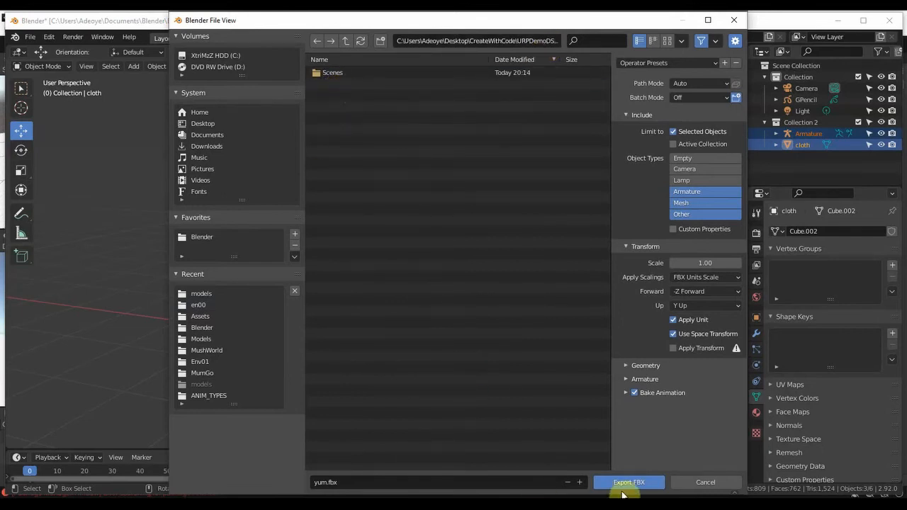
{"action": "left_click", "coordinate": [628, 482]}
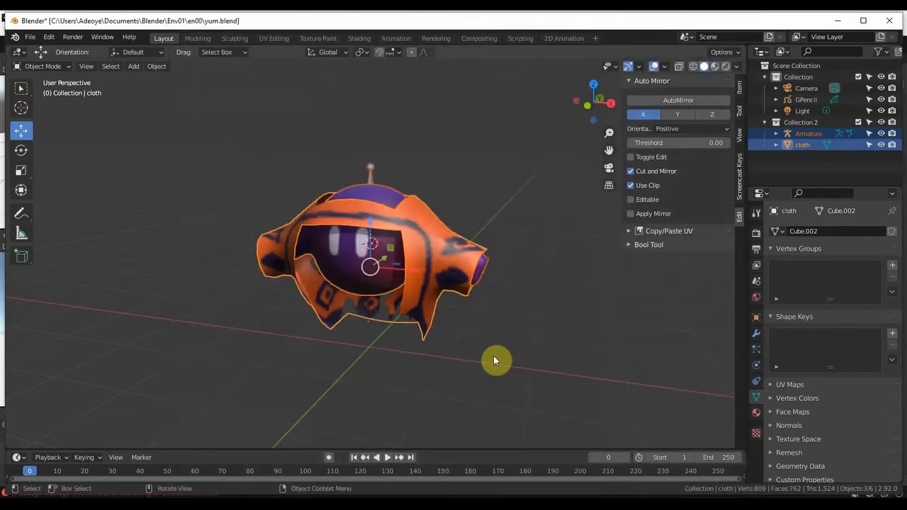
Save the Yum Base Color texture image from Texture Paint into the same Assets folder
{"action": "left_click", "coordinate": [317, 38]}
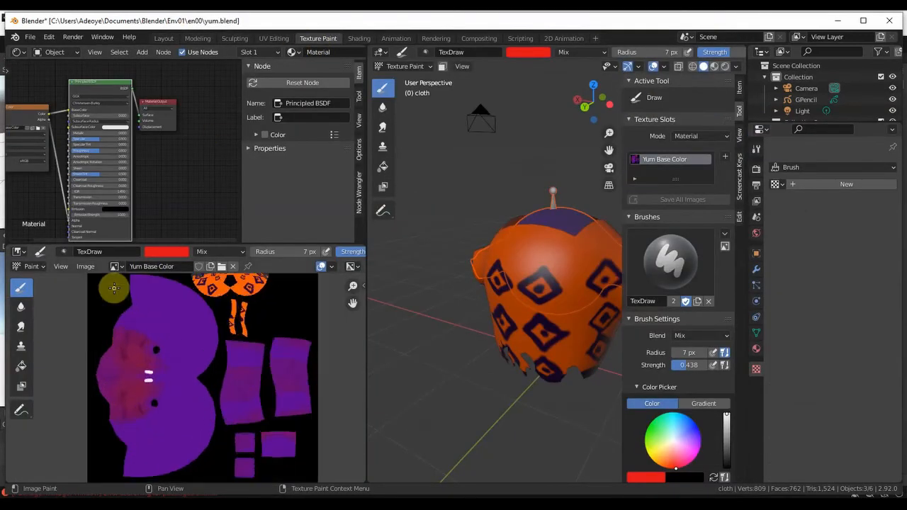
{"action": "left_click", "coordinate": [85, 267]}
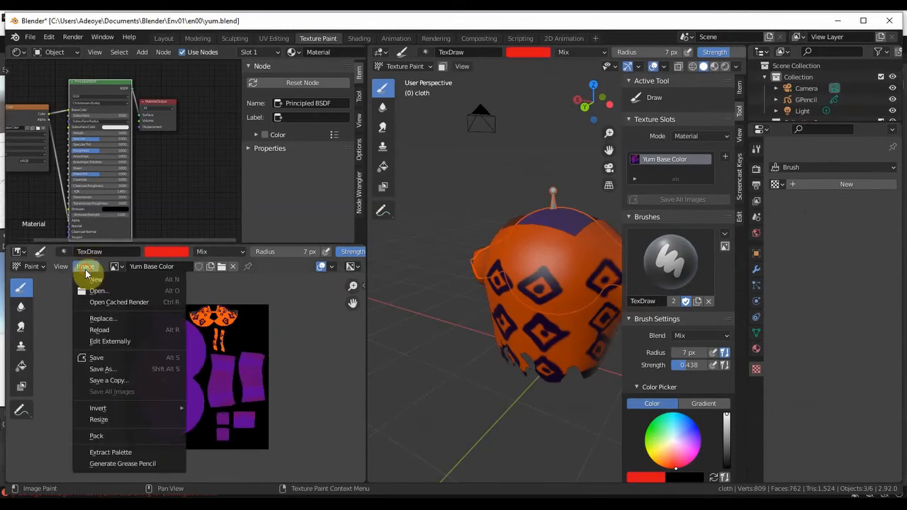
{"action": "mouse_move", "coordinate": [102, 368]}
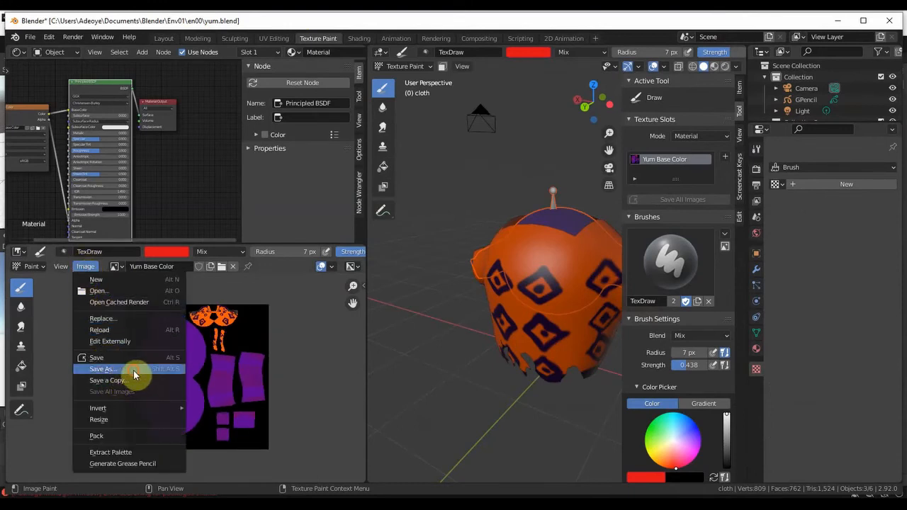
{"action": "left_click", "coordinate": [102, 368]}
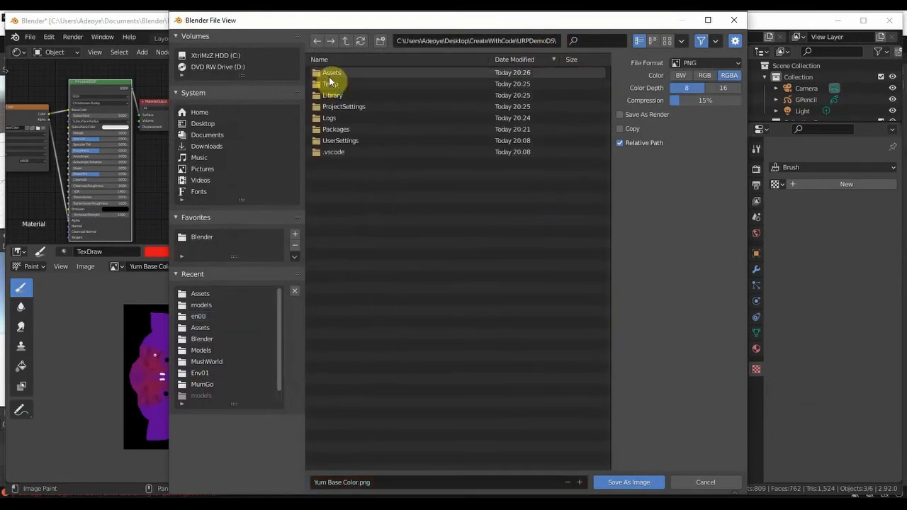
{"action": "double_click", "coordinate": [332, 73]}
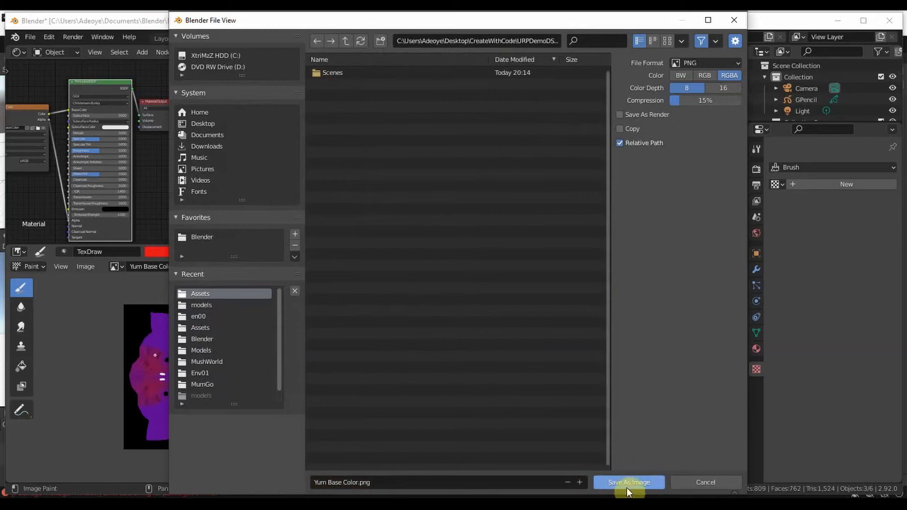
{"action": "left_click", "coordinate": [629, 482]}
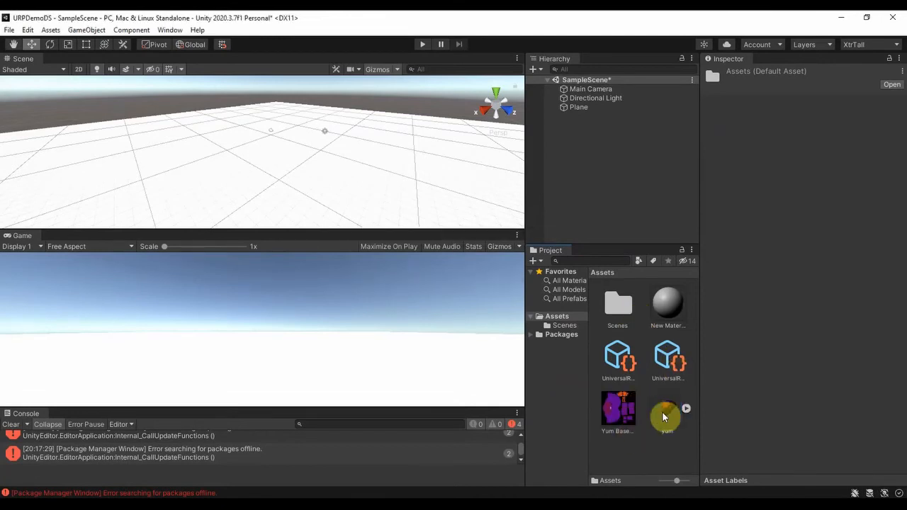
Drag the yum model into SampleScene and expand it to show Armature, char and cloth
{"action": "left_click", "coordinate": [666, 413]}
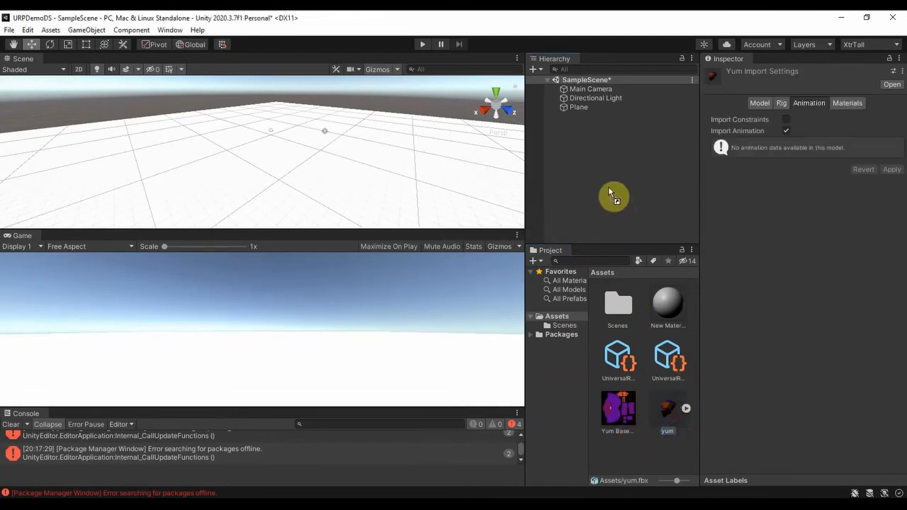
{"action": "left_click_drag", "start_coordinate": [666, 413], "coordinate": [333, 145]}
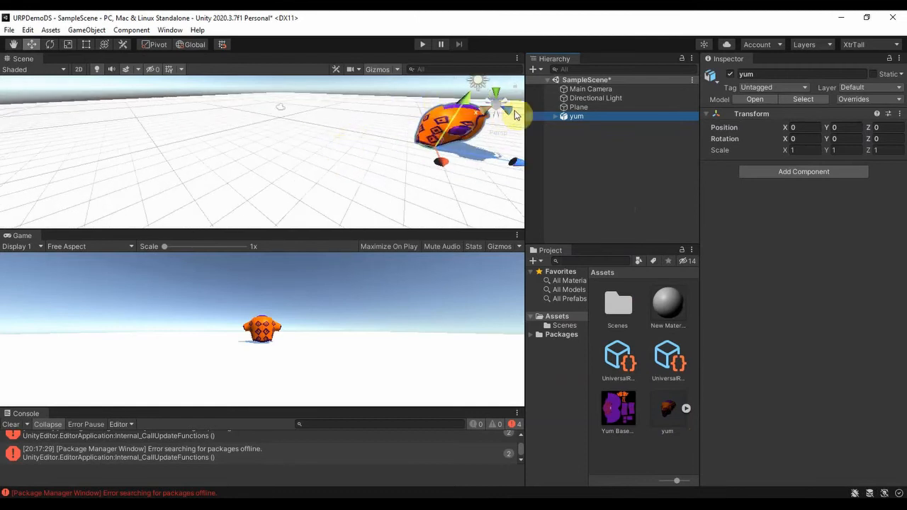
{"action": "left_click", "coordinate": [556, 116]}
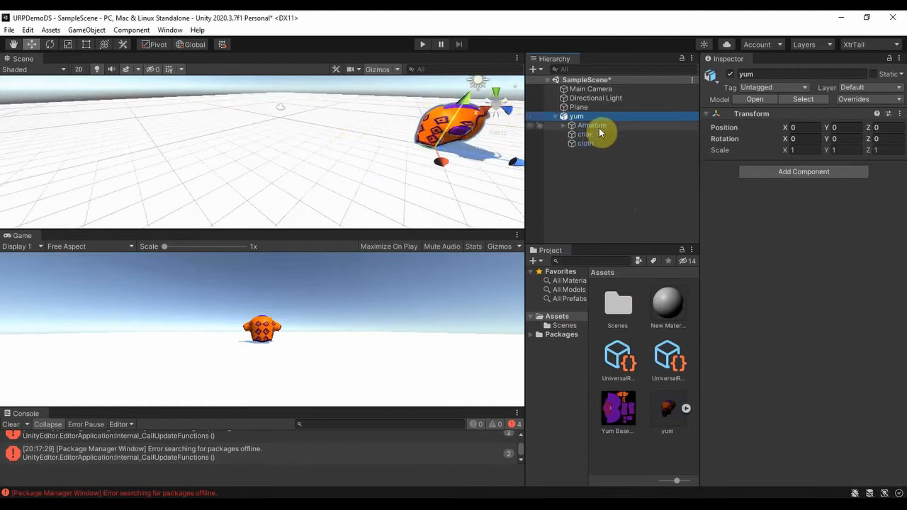
{"action": "left_click", "coordinate": [584, 133]}
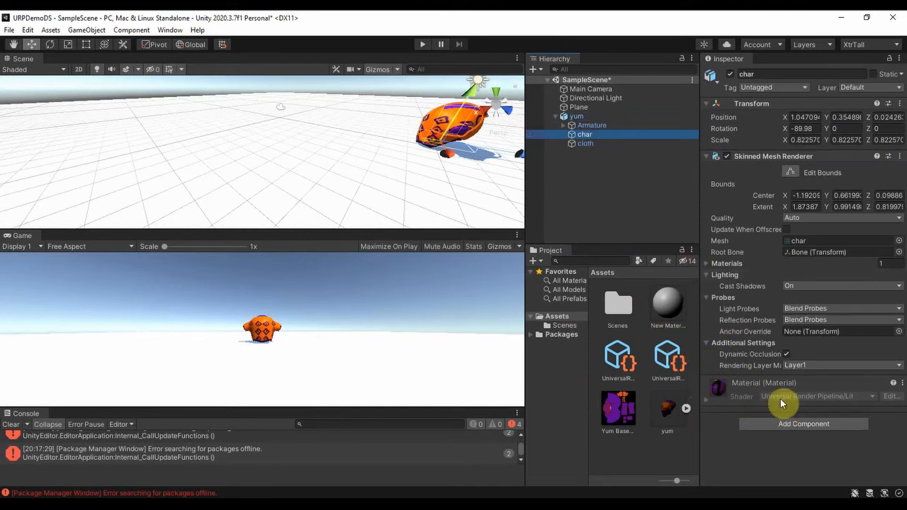
{"action": "mouse_move", "coordinate": [588, 153]}
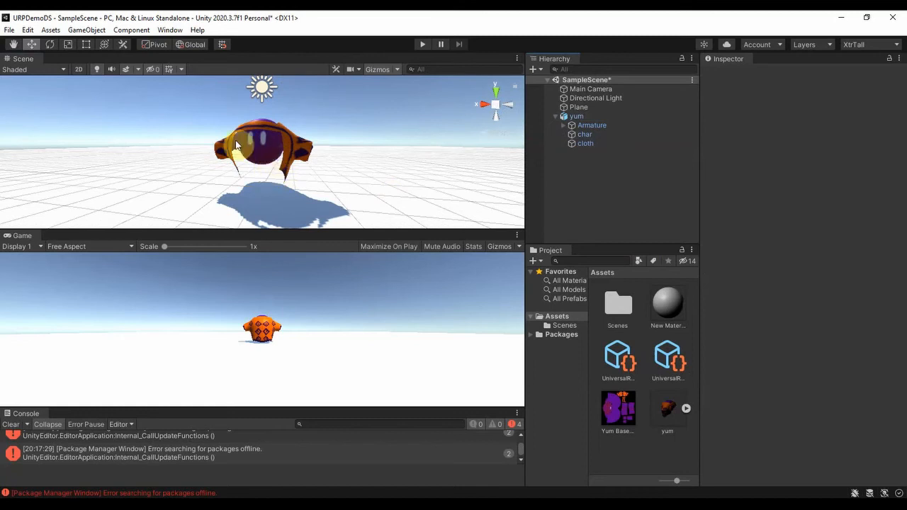
Review the char mesh, the yum import settings and the existing New Material, then deselect
{"action": "left_click", "coordinate": [580, 135]}
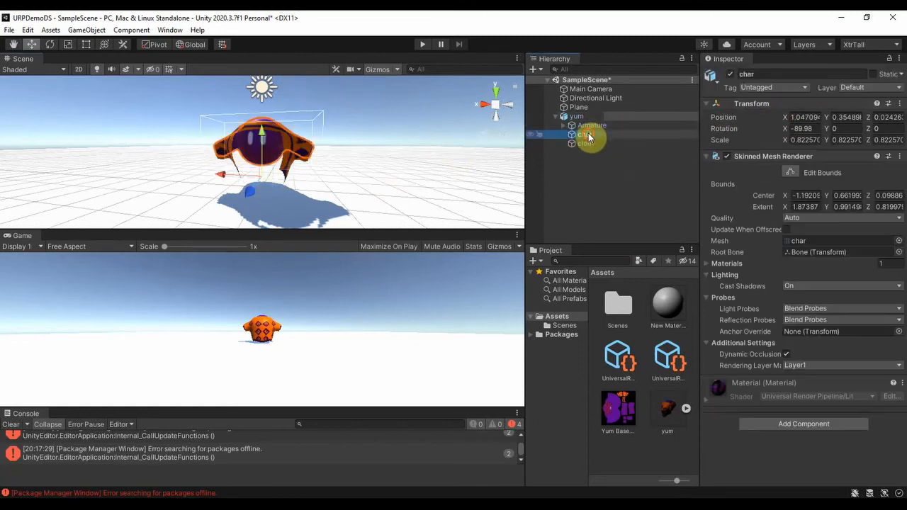
{"action": "left_click", "coordinate": [584, 133]}
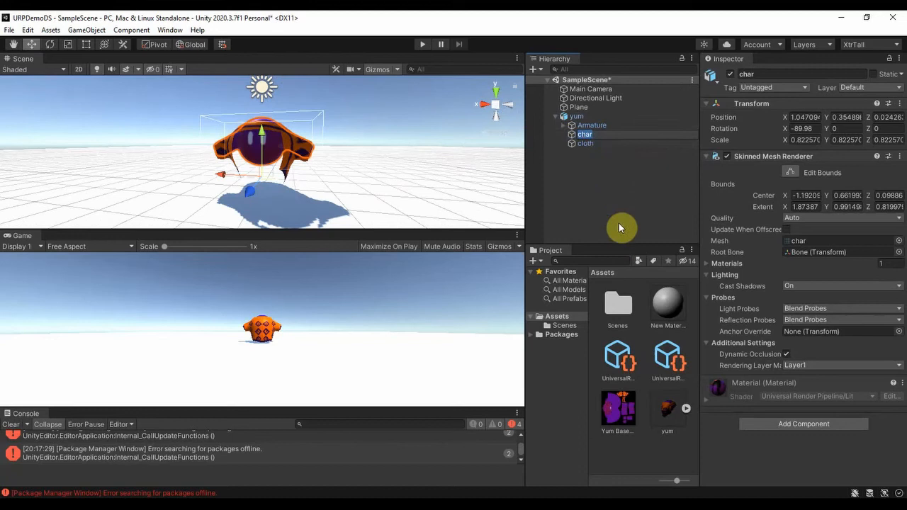
{"action": "left_click", "coordinate": [665, 411]}
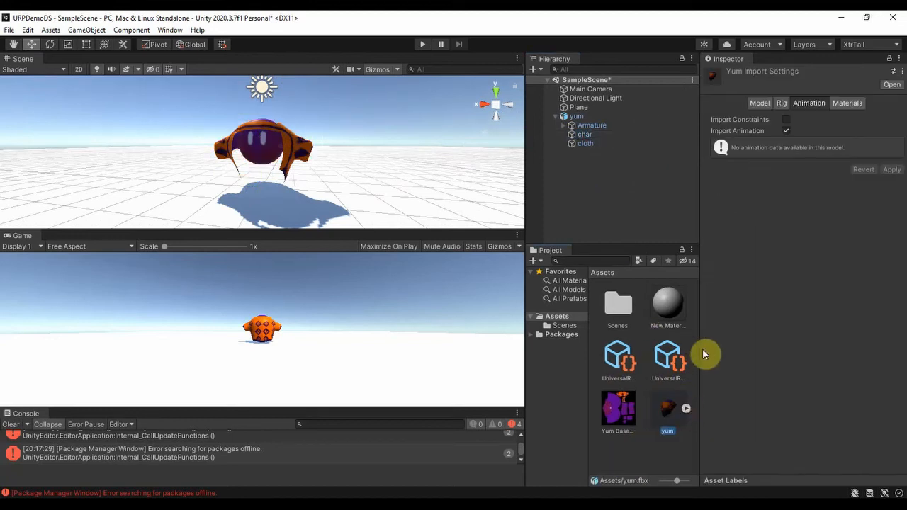
{"action": "left_click", "coordinate": [666, 305]}
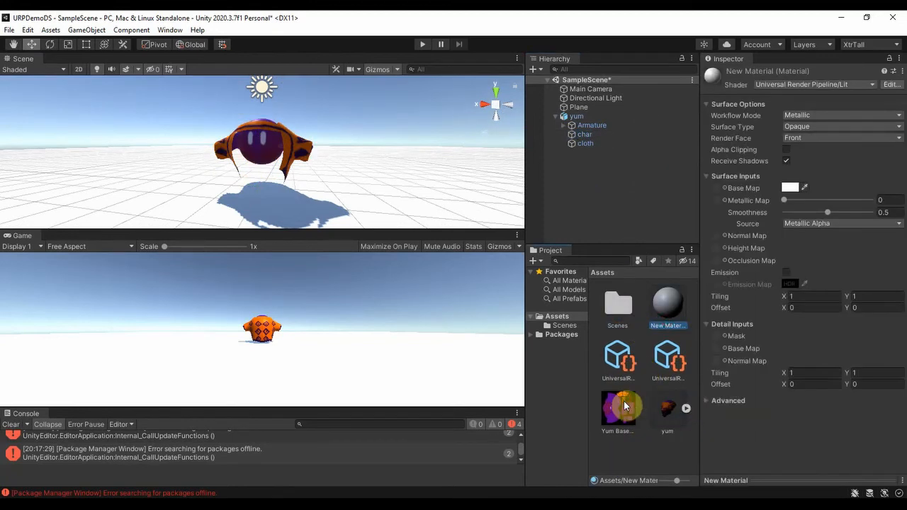
{"action": "left_click", "coordinate": [666, 408]}
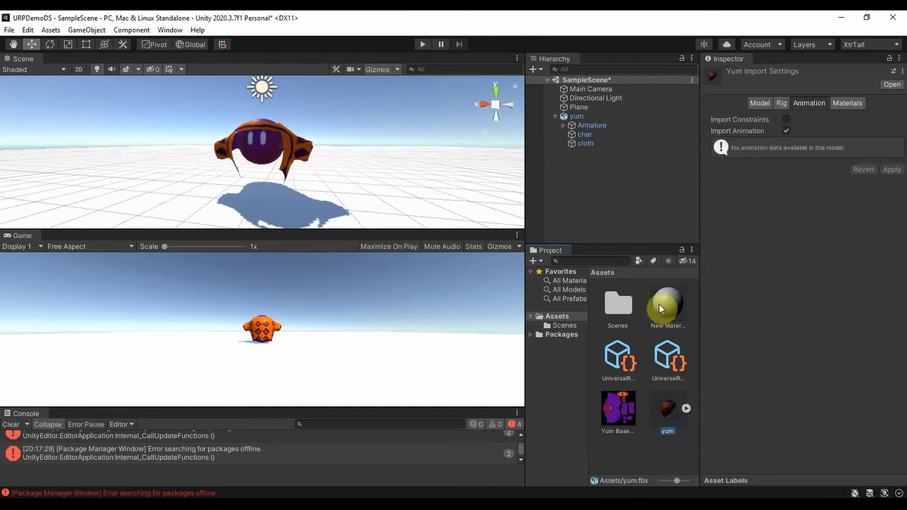
{"action": "left_click", "coordinate": [583, 133]}
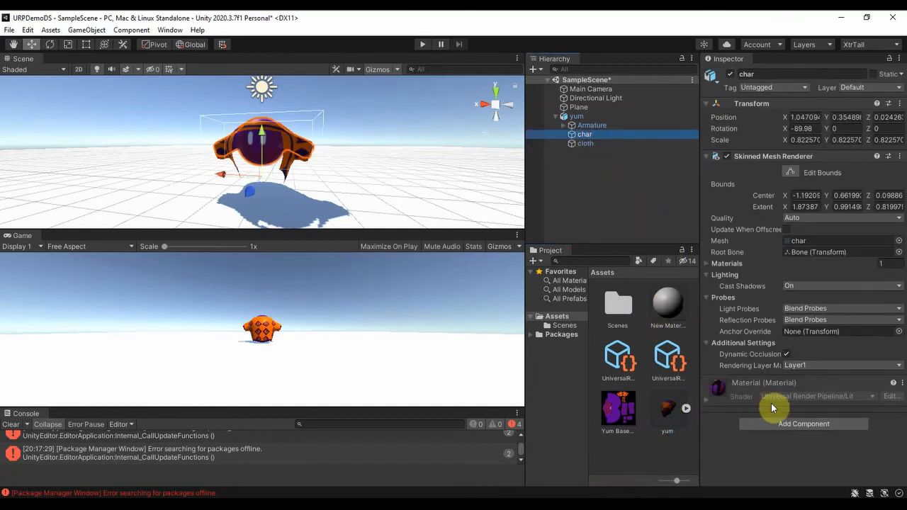
{"action": "left_click", "coordinate": [585, 143]}
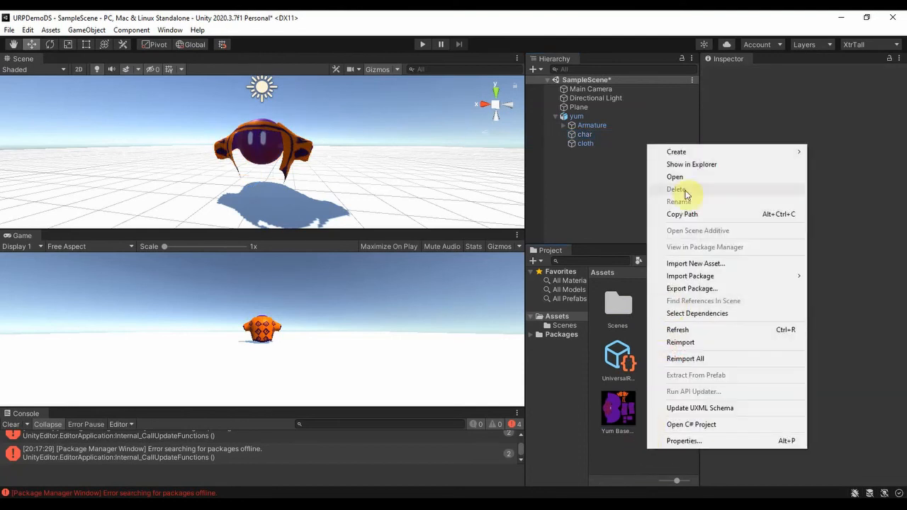
Create a new material asset named cloth in the Project panel
{"action": "left_click", "coordinate": [676, 152]}
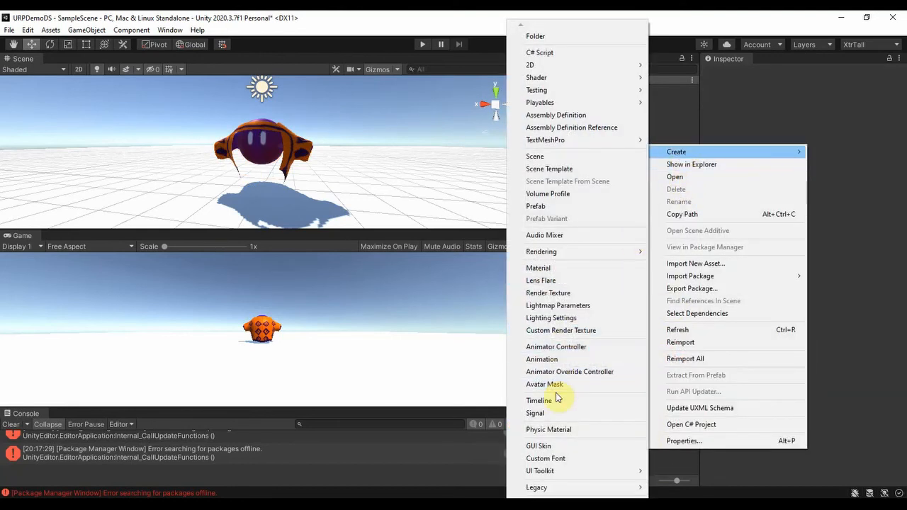
{"action": "left_click", "coordinate": [538, 266]}
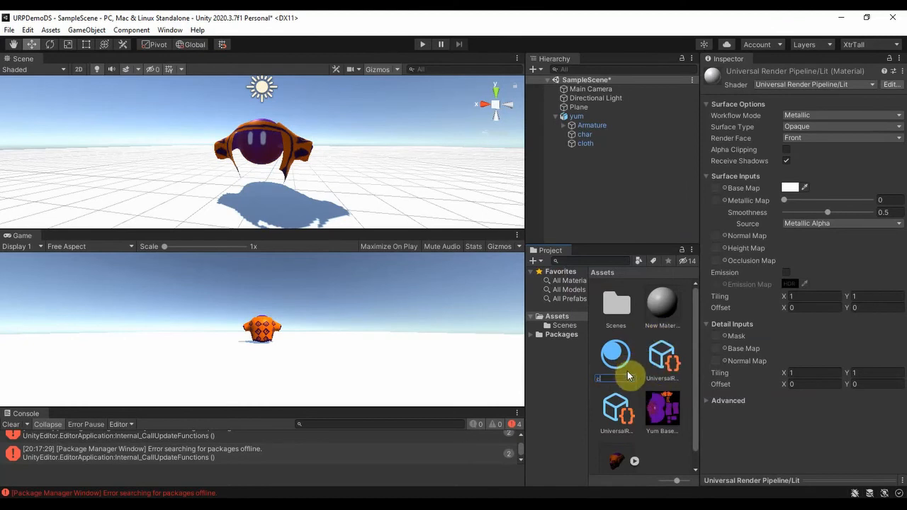
{"action": "left_click", "coordinate": [660, 300]}
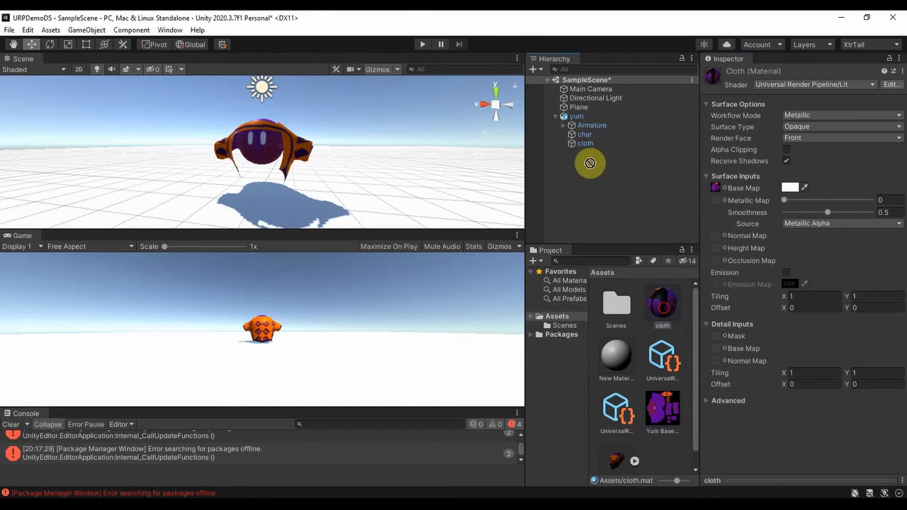
{"action": "mouse_move", "coordinate": [663, 314]}
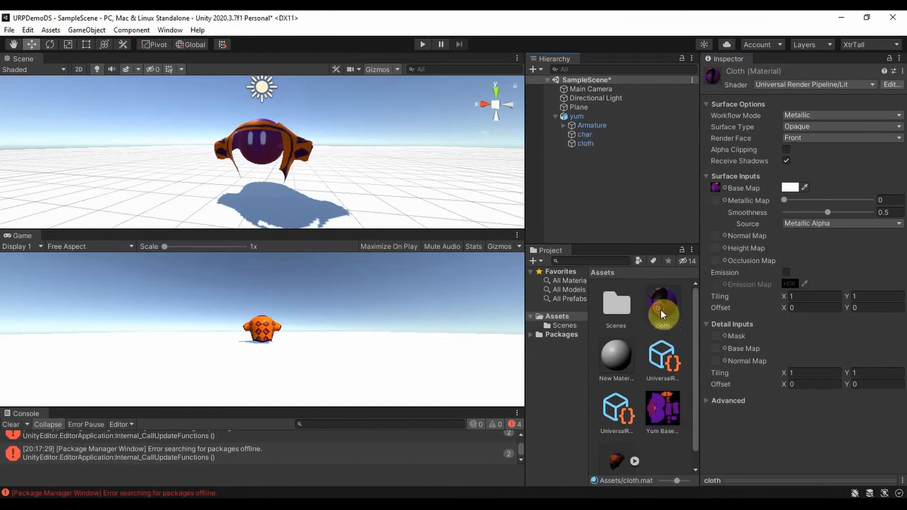
Assign the cloth material to the character's cloth part and confirm it on the mesh
{"action": "left_click", "coordinate": [662, 309]}
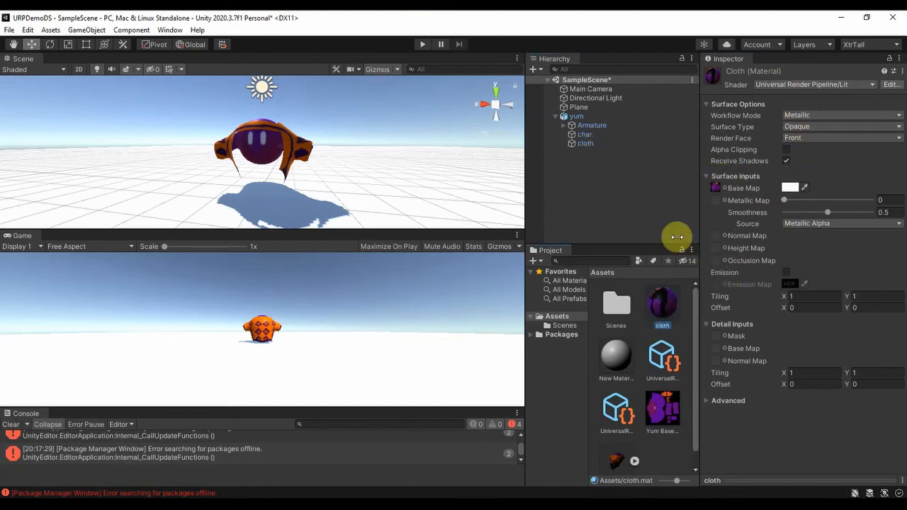
{"action": "left_click", "coordinate": [583, 133]}
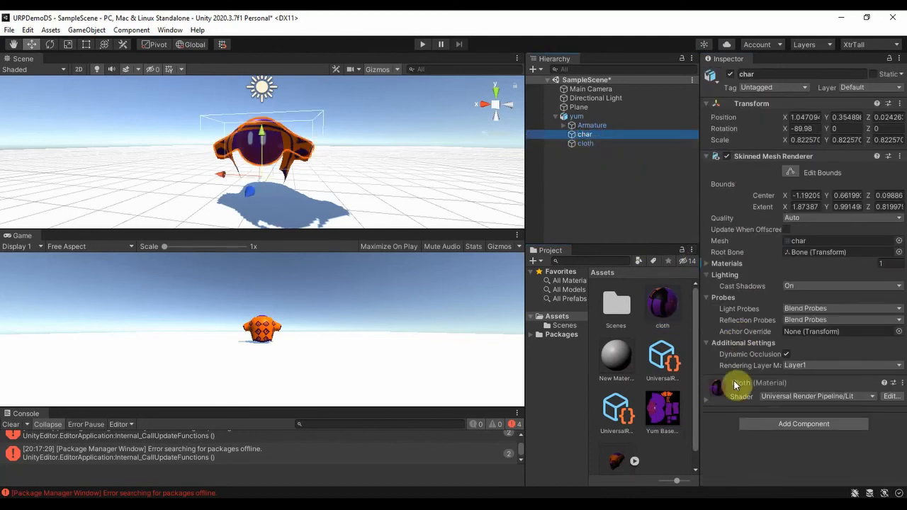
{"action": "left_click", "coordinate": [585, 143]}
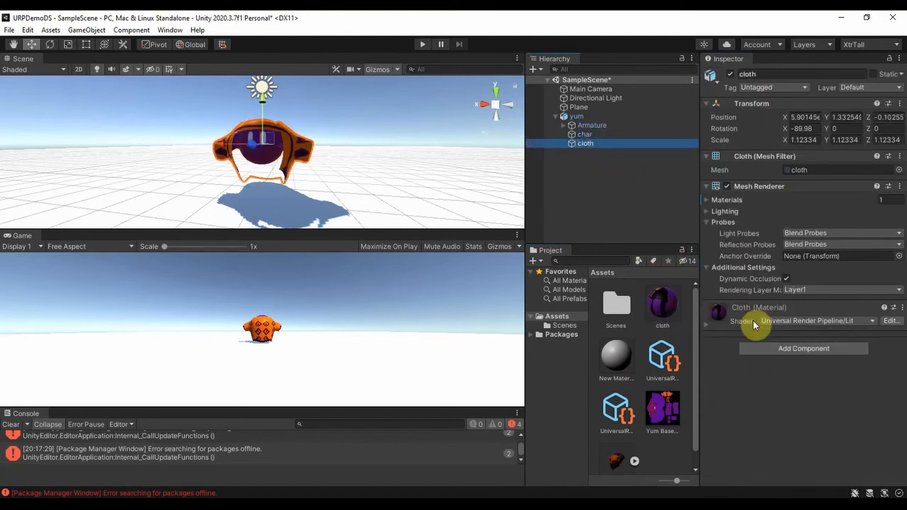
{"action": "mouse_move", "coordinate": [679, 402]}
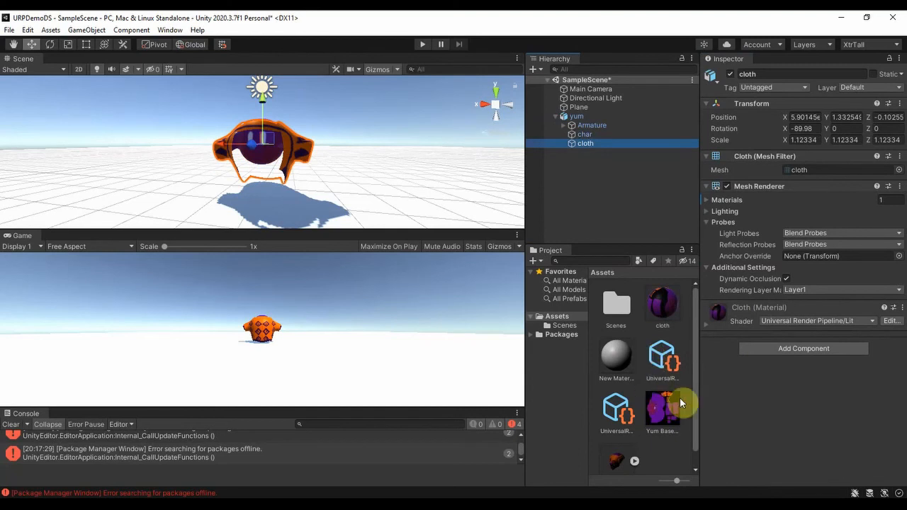
{"action": "double_click", "coordinate": [662, 306]}
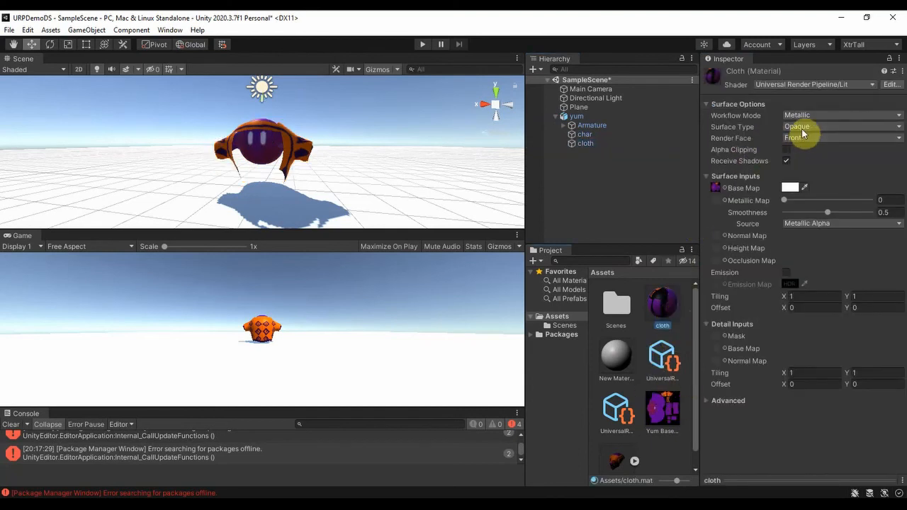
Keep Surface Type Opaque after trying Transparent, and set Render Face to Both
{"action": "left_click", "coordinate": [838, 128]}
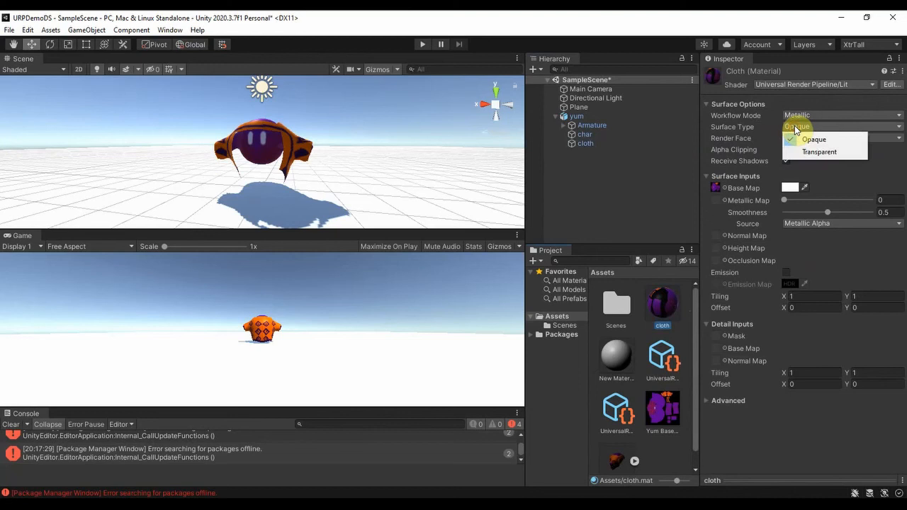
{"action": "left_click", "coordinate": [819, 152]}
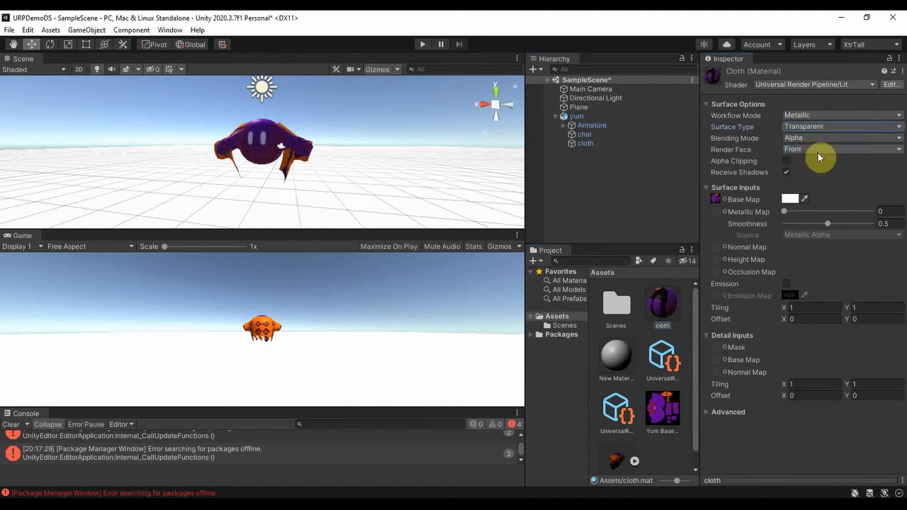
{"action": "left_click", "coordinate": [838, 126]}
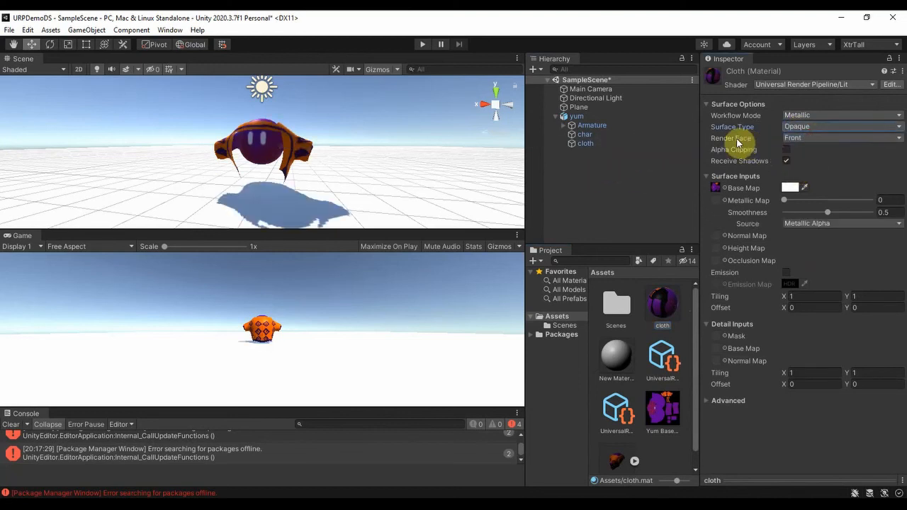
{"action": "left_click", "coordinate": [841, 137]}
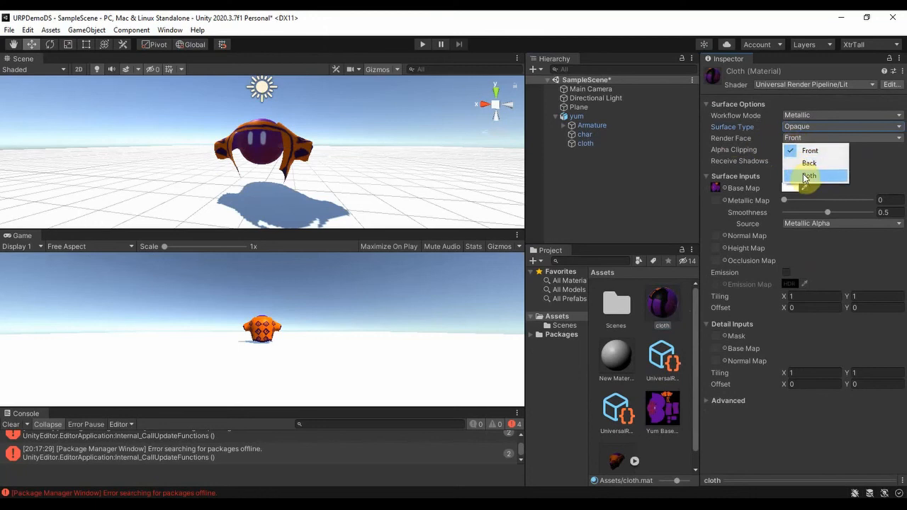
{"action": "left_click", "coordinate": [807, 176]}
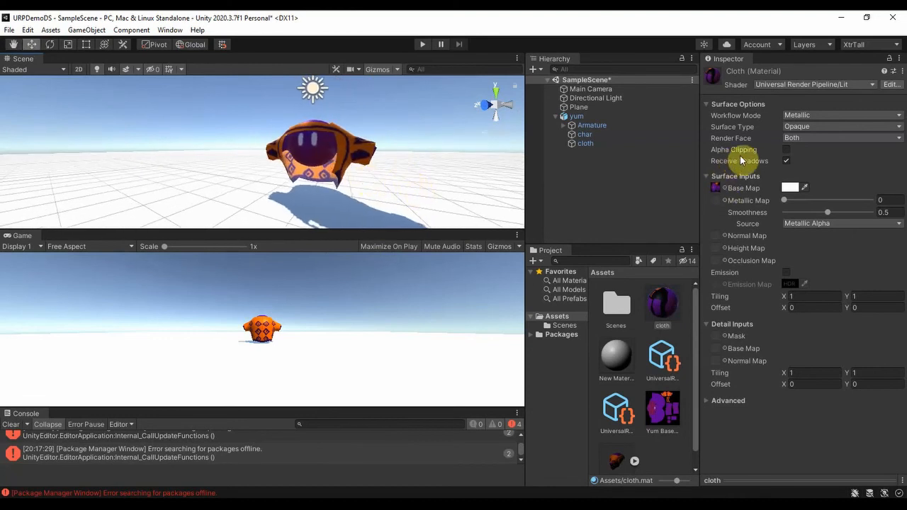
Enable Alpha Clipping at threshold 0.5 on the cloth material and inspect the character
{"action": "left_click", "coordinate": [785, 150]}
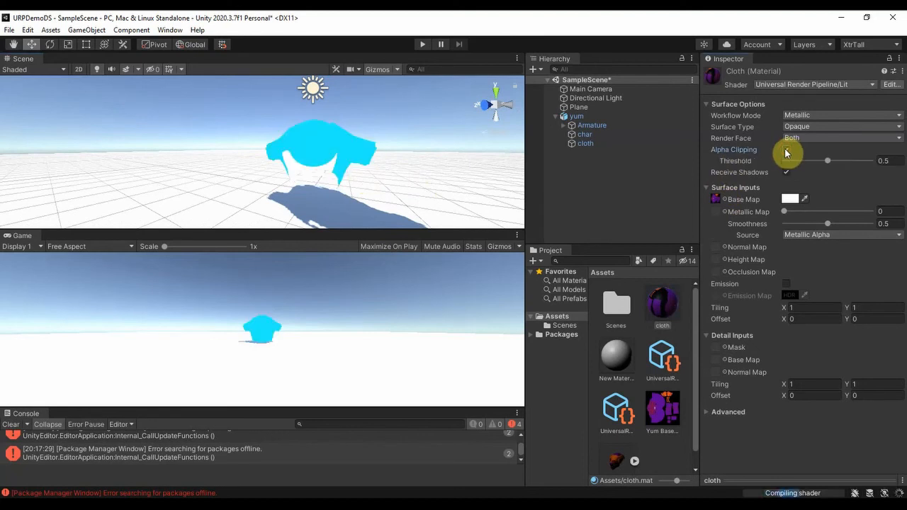
{"action": "left_click", "coordinate": [785, 150]}
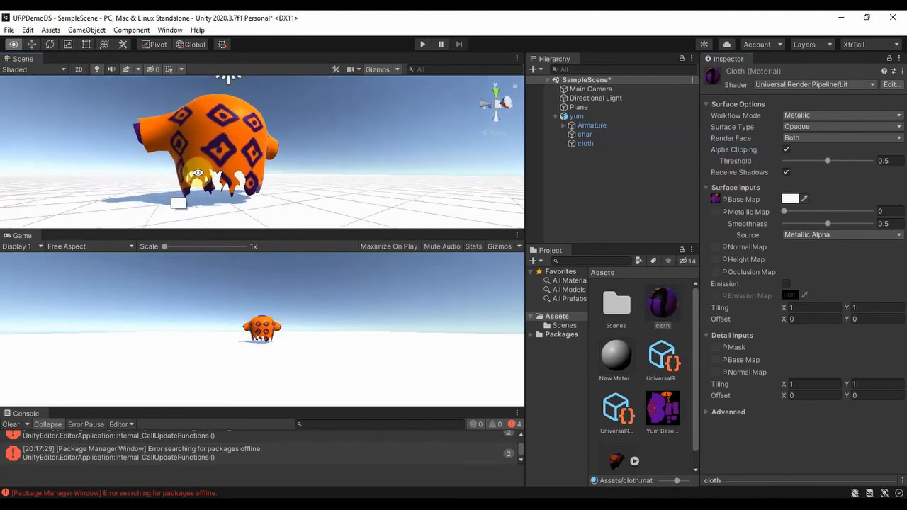
{"action": "left_click_drag", "start_coordinate": [212, 149], "coordinate": [332, 142]}
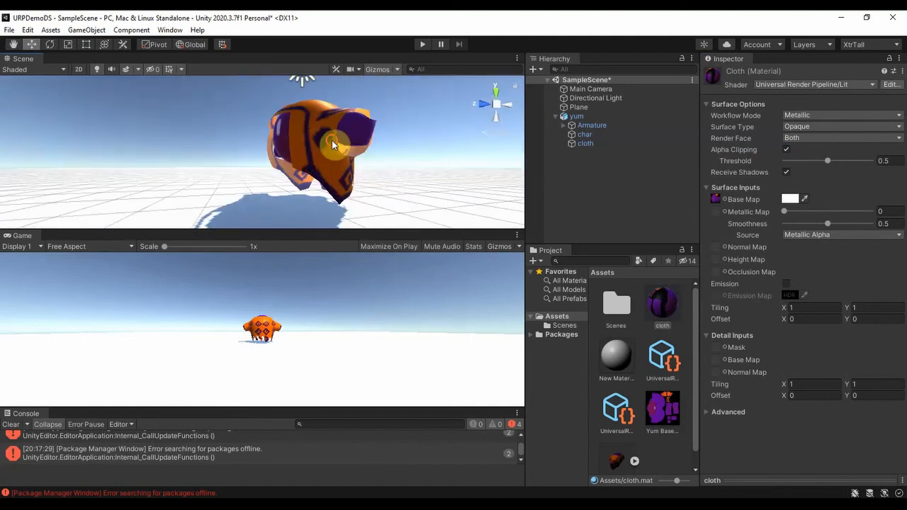
{"action": "left_click", "coordinate": [575, 116]}
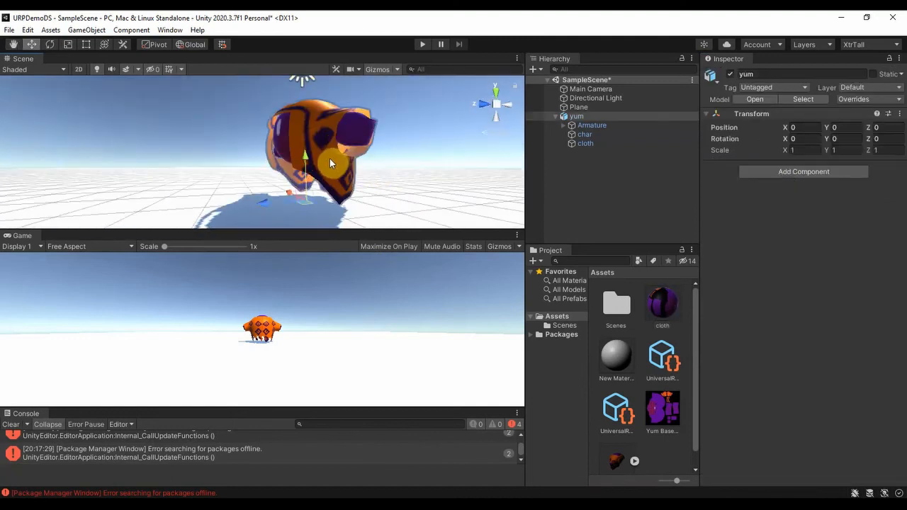